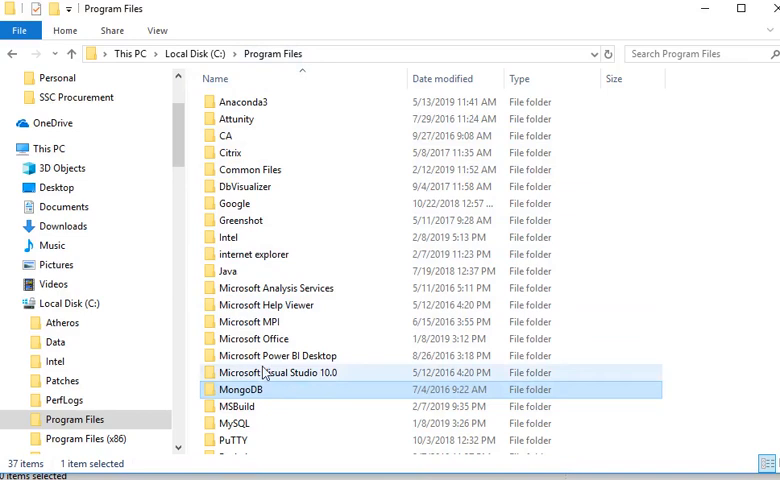
# Step: Navigate into C:\Program Files\MongoDB\Server\4.0\bin in File Explorer
pyautogui.doubleClick(240, 388)
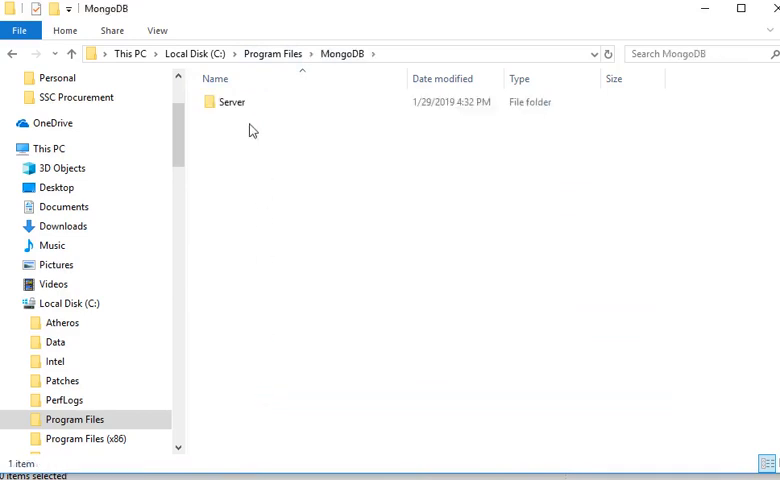
pyautogui.moveTo(232, 102)
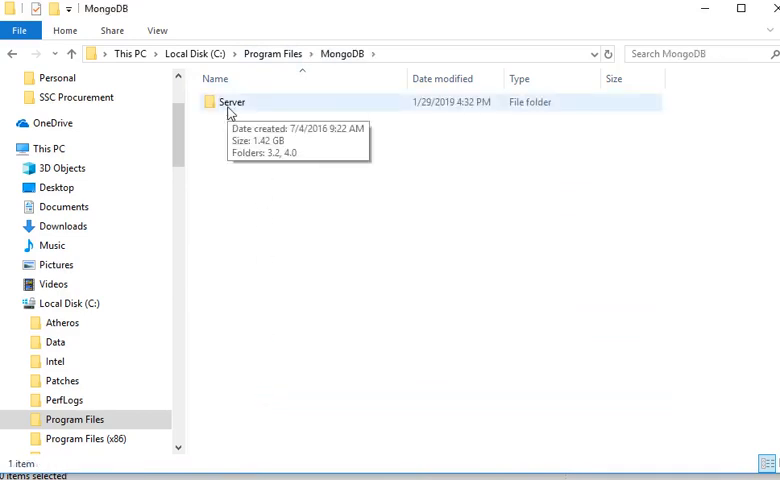
pyautogui.doubleClick(232, 102)
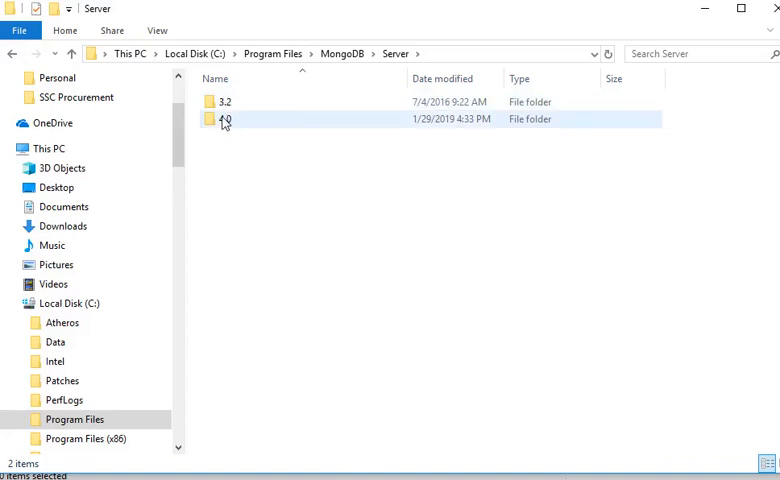
pyautogui.doubleClick(224, 120)
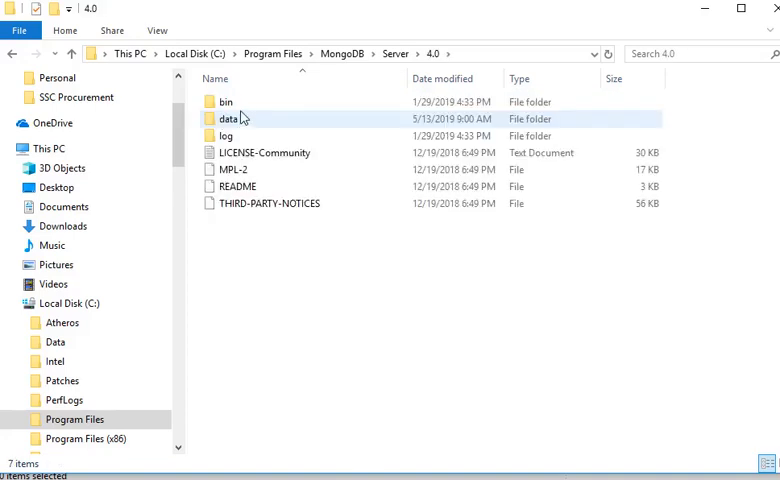
pyautogui.doubleClick(224, 100)
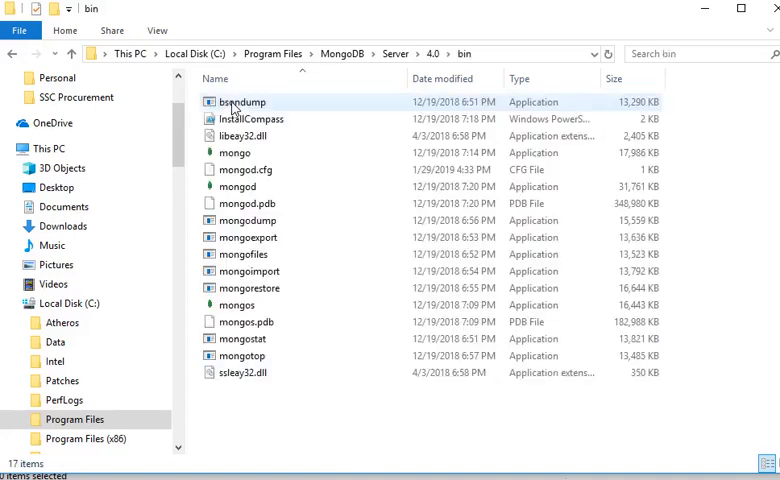
pyautogui.moveTo(236, 152)
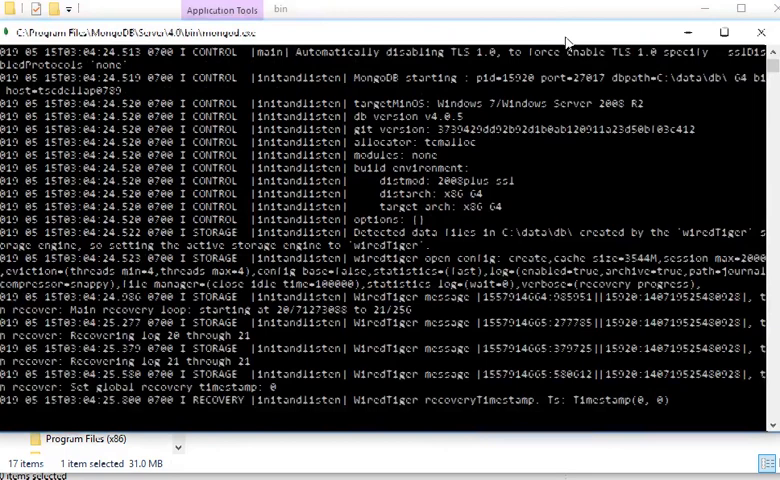
# Step: Scroll the bin folder and select the mongo shell executable
pyautogui.scroll(-3)
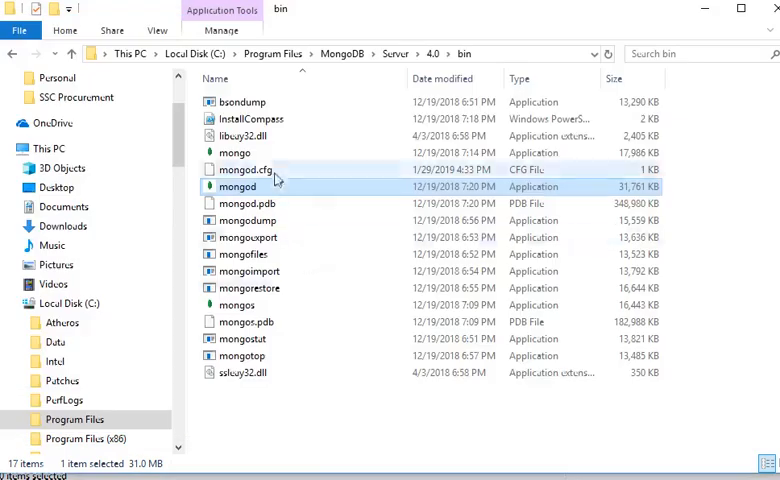
pyautogui.click(234, 152)
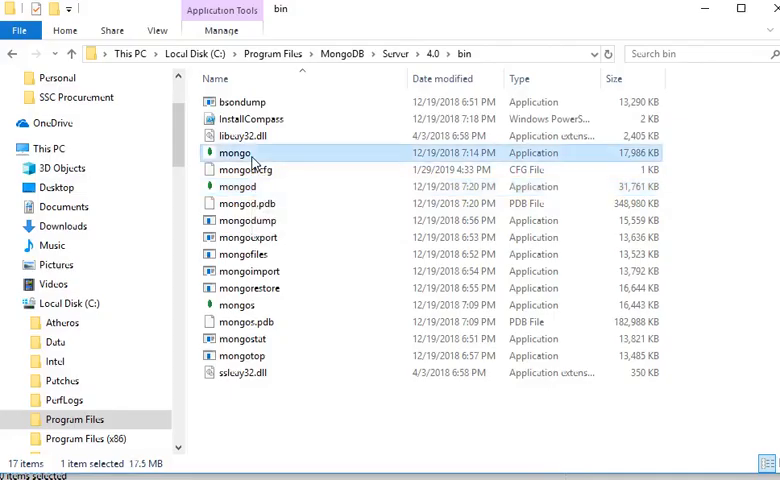
# Step: Launch mongo.exe and list the server's databases with 'show dbs'
pyautogui.doubleClick(236, 152)
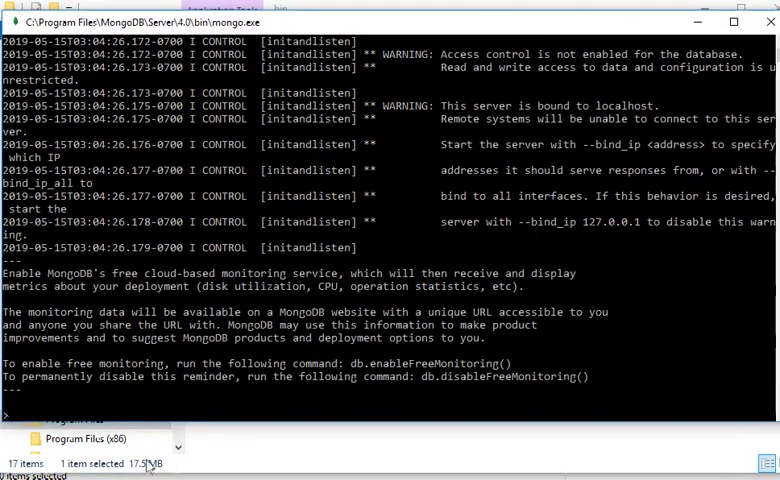
pyautogui.moveTo(72, 408)
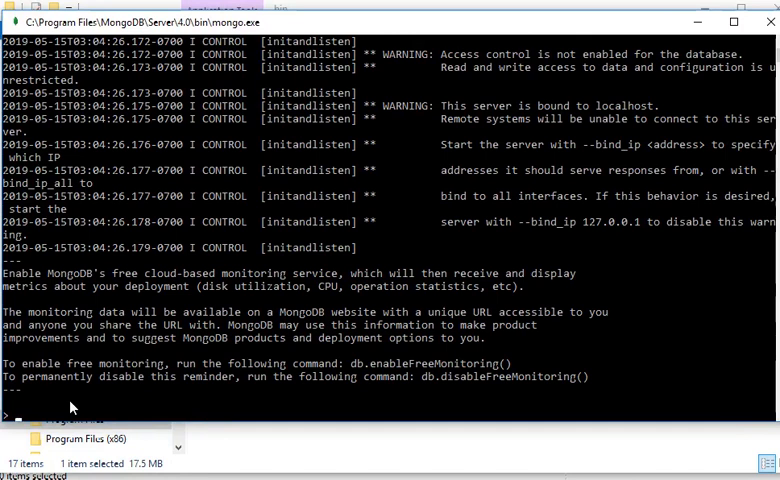
pyautogui.write('show')
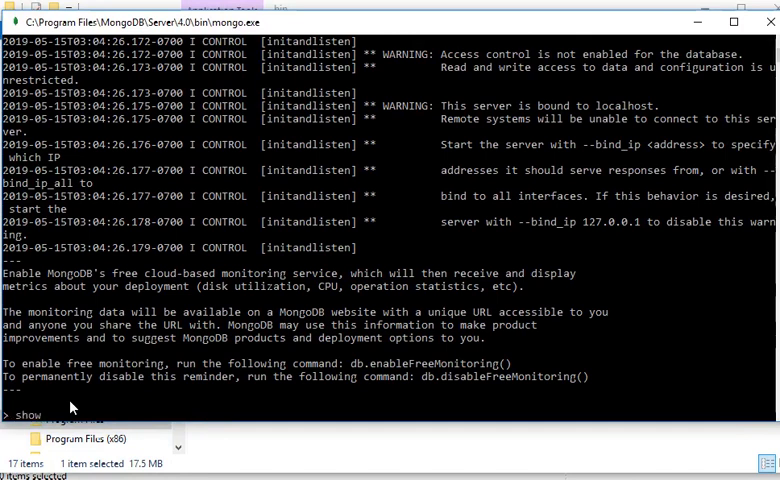
pyautogui.write('dbs')
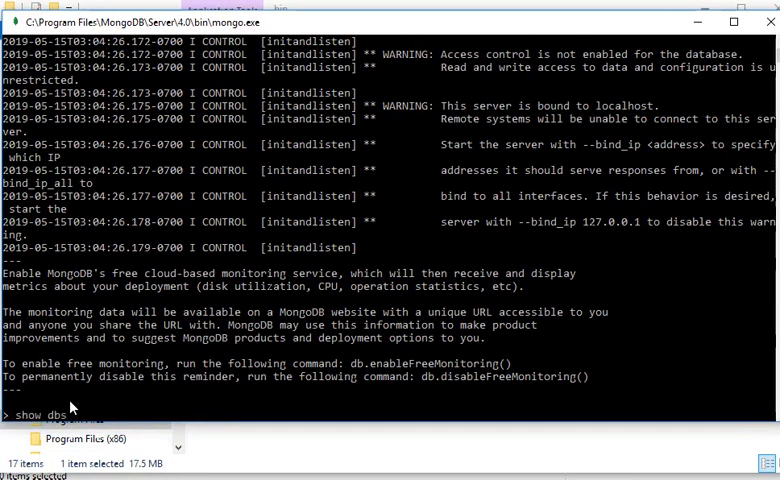
pyautogui.press('enter')
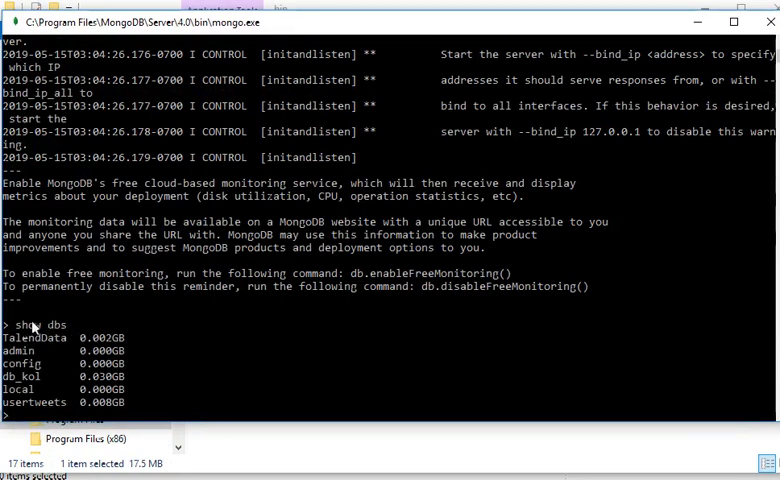
pyautogui.moveTo(96, 388)
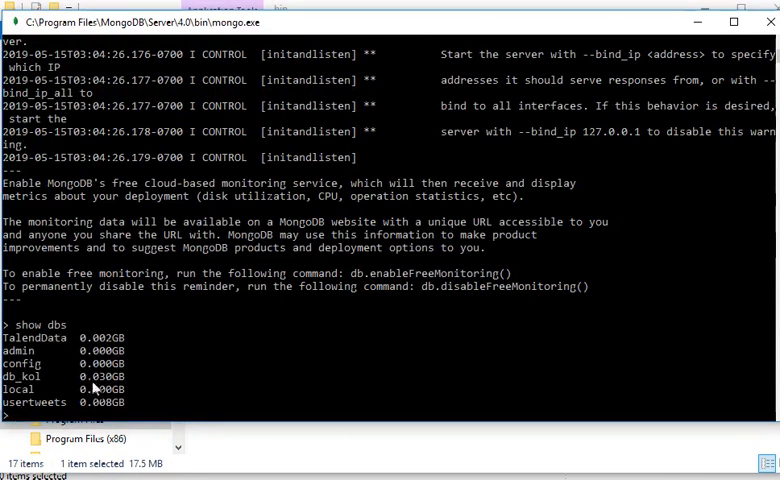
pyautogui.moveTo(182, 398)
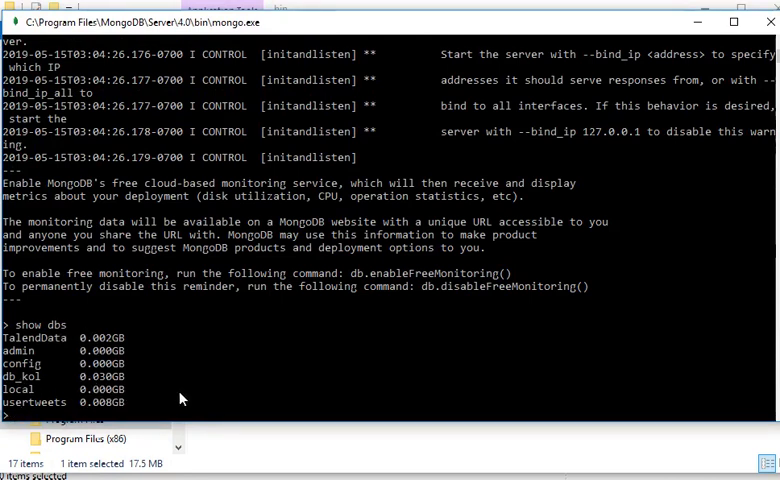
# Step: Enter 'use db_kol' to target the db_kol database
pyautogui.write('use')
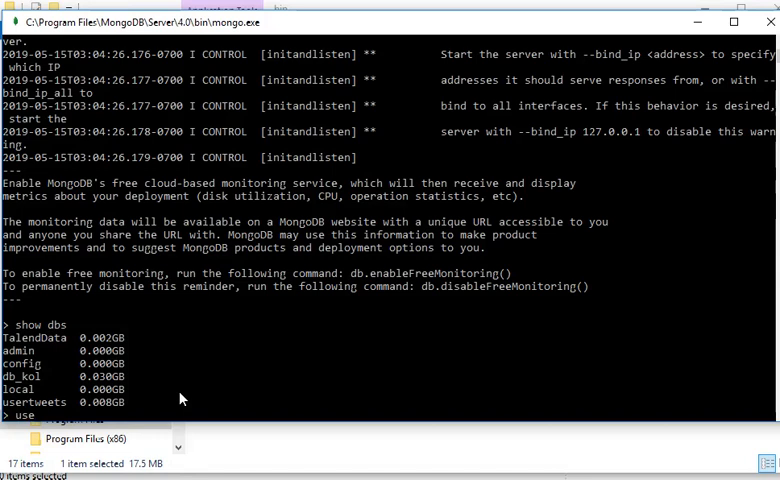
pyautogui.moveTo(30, 382)
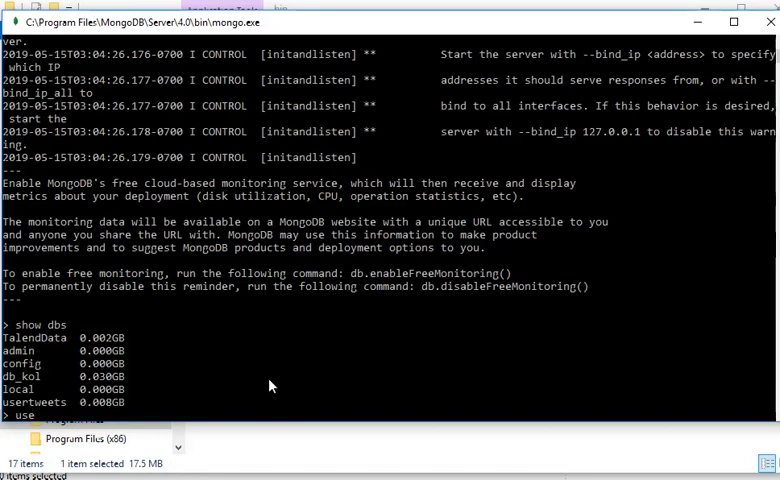
pyautogui.write('db')
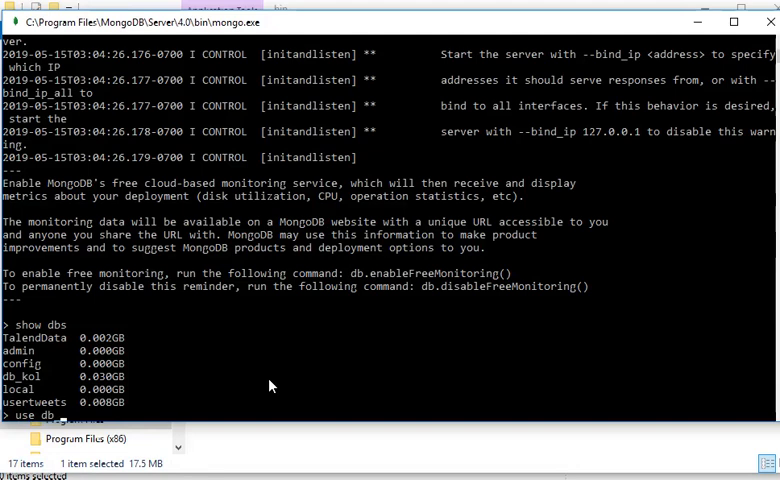
pyautogui.write('kol')
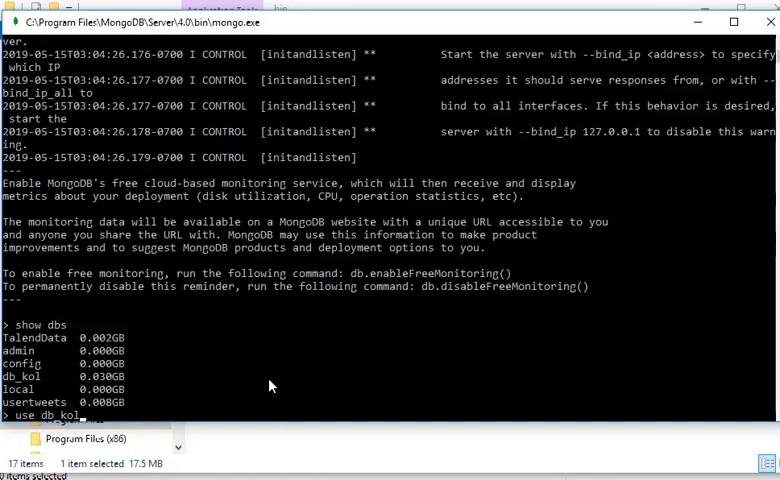
pyautogui.press('Backspace')
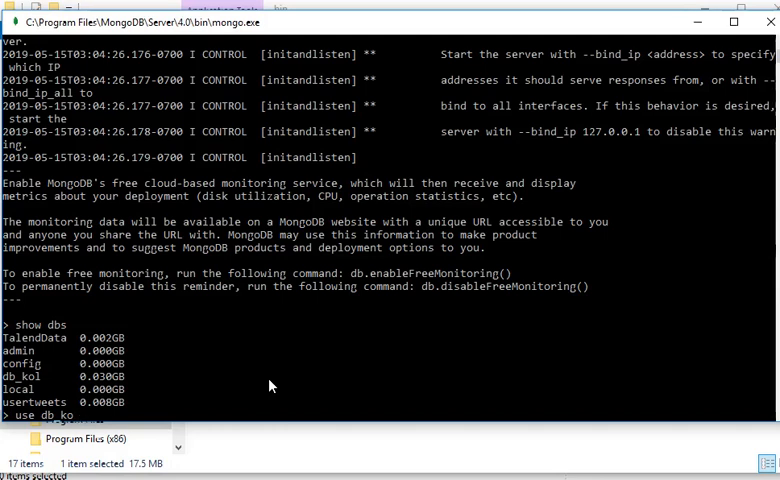
# Step: Switch to db_kol and list its collections with 'show collections'
pyautogui.press('enter')
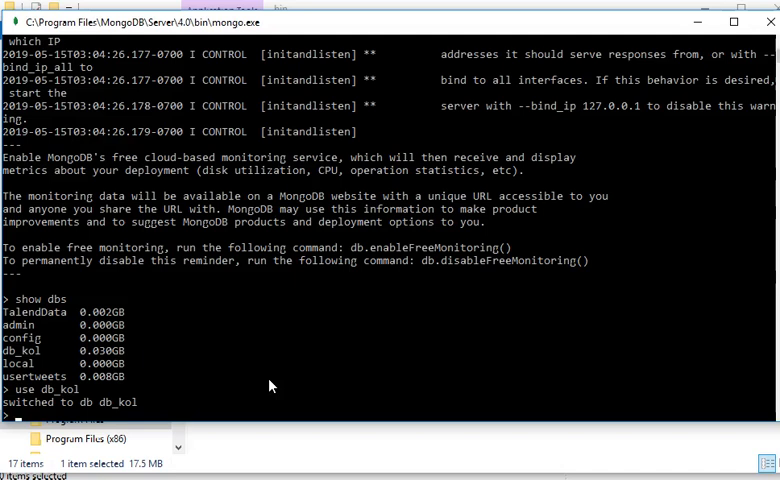
pyautogui.write('show')
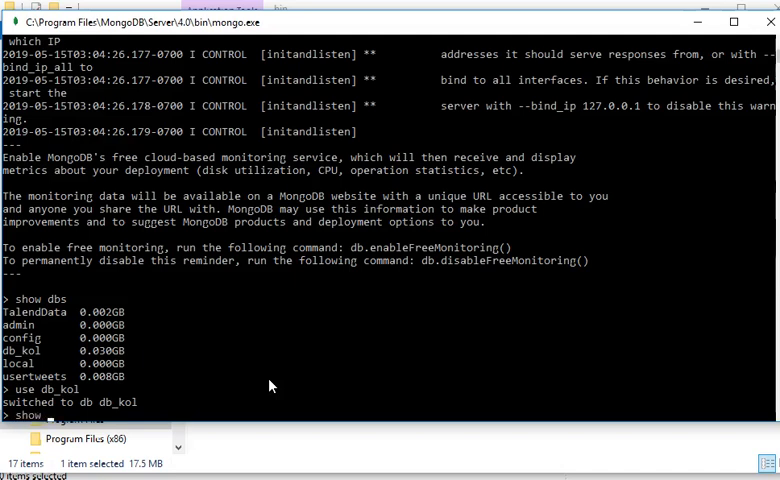
pyautogui.write('collect')
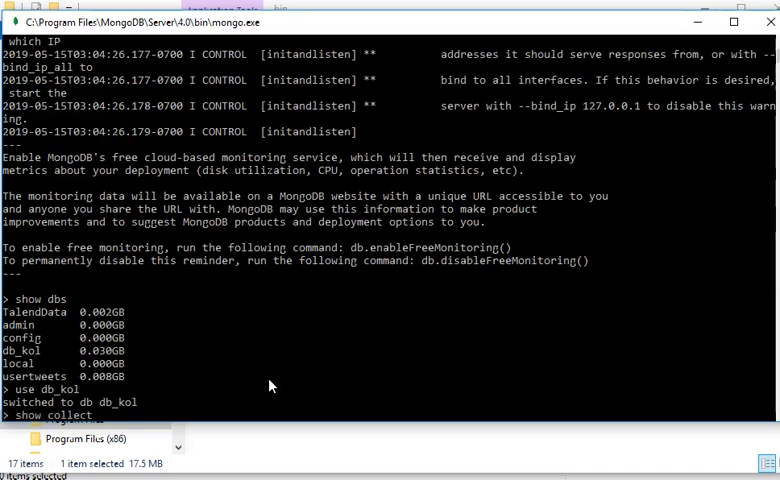
pyautogui.write('ions')
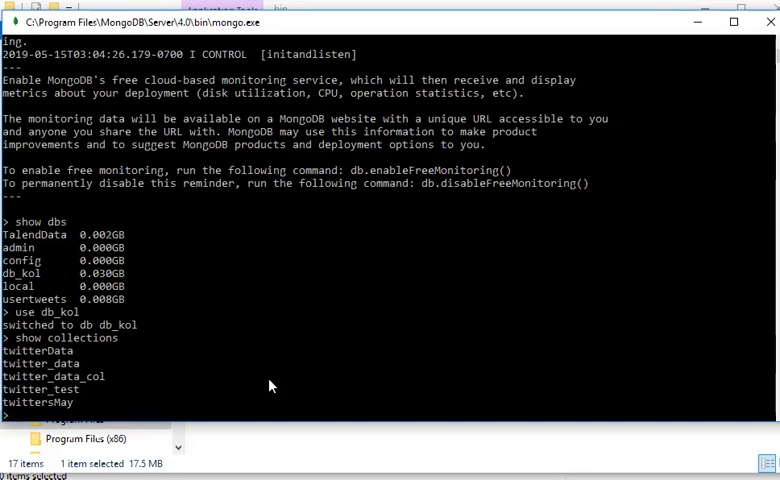
# Step: Dump every document with db.twittersMay.find(), then expand Job Designs in Talend
pyautogui.write('db')
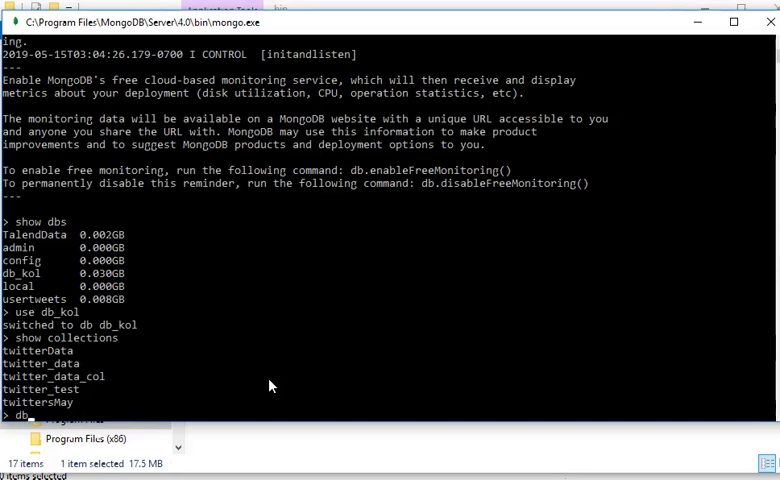
pyautogui.write('twi')
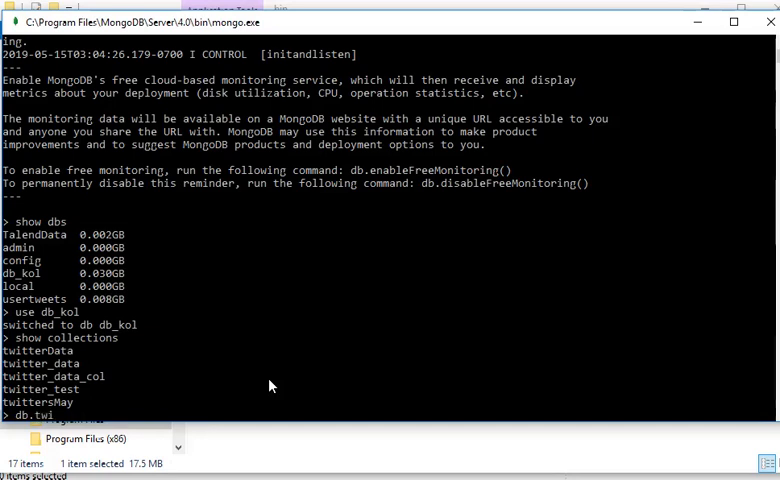
pyautogui.write('tter')
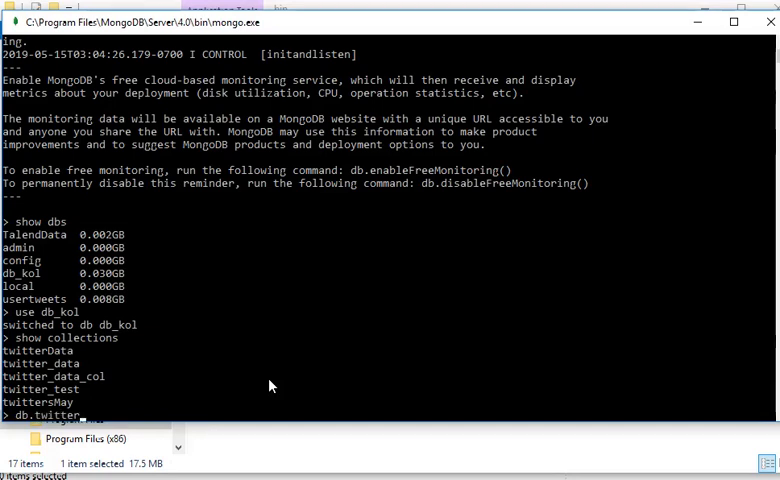
pyautogui.write('Ma')
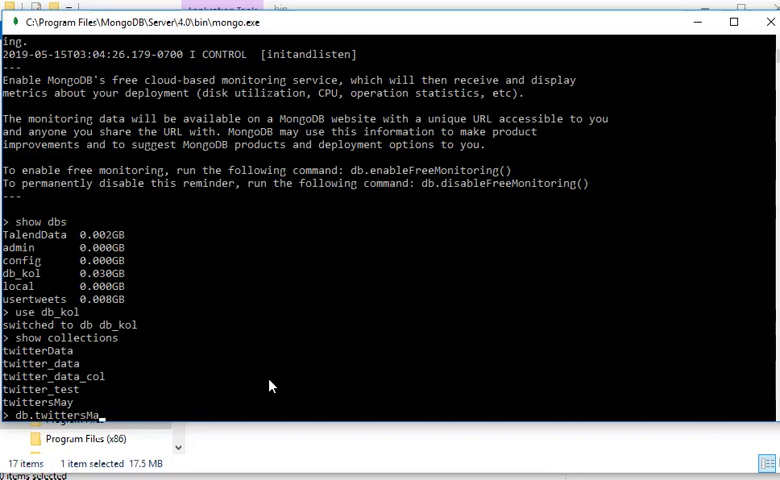
pyautogui.write('.f')
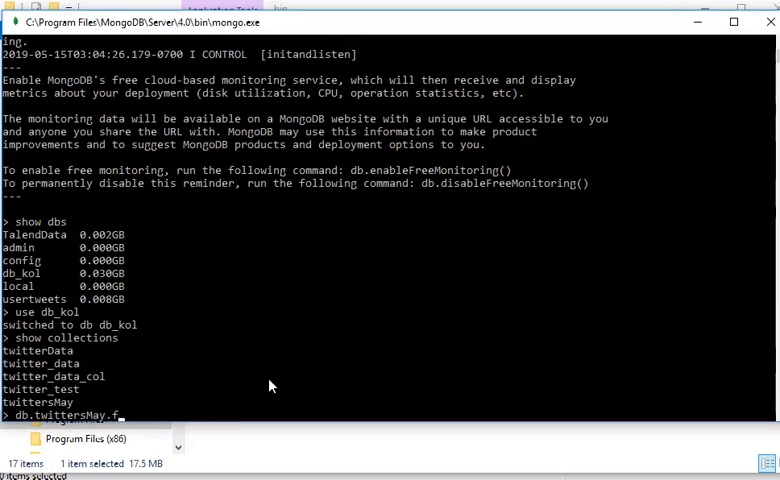
pyautogui.write('ind')
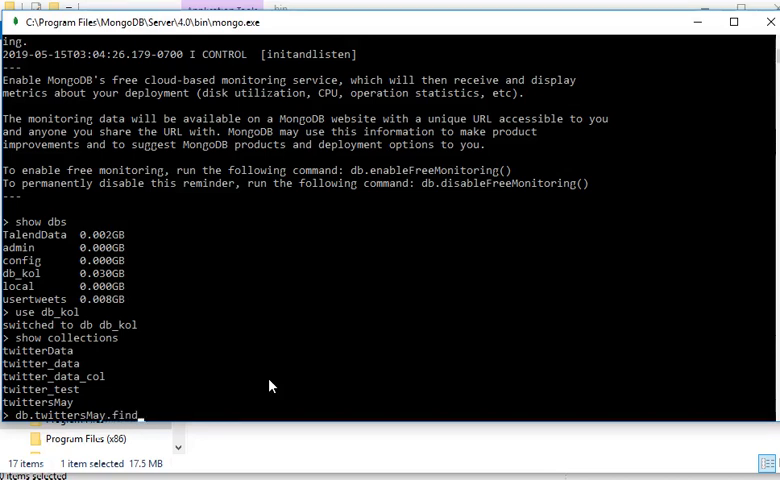
pyautogui.write('()')
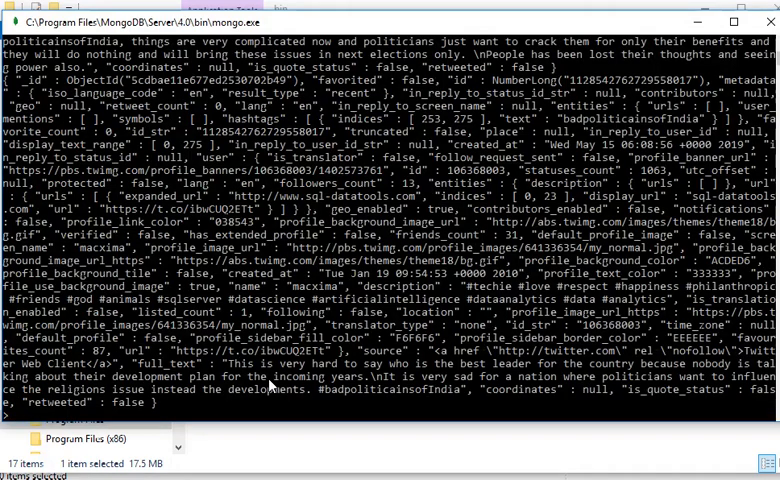
pyautogui.write('db.twittersMay.find()')
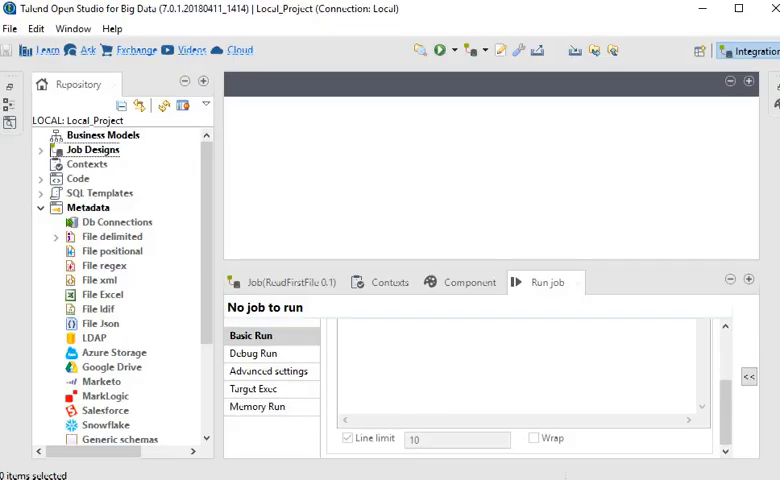
pyautogui.click(40, 148)
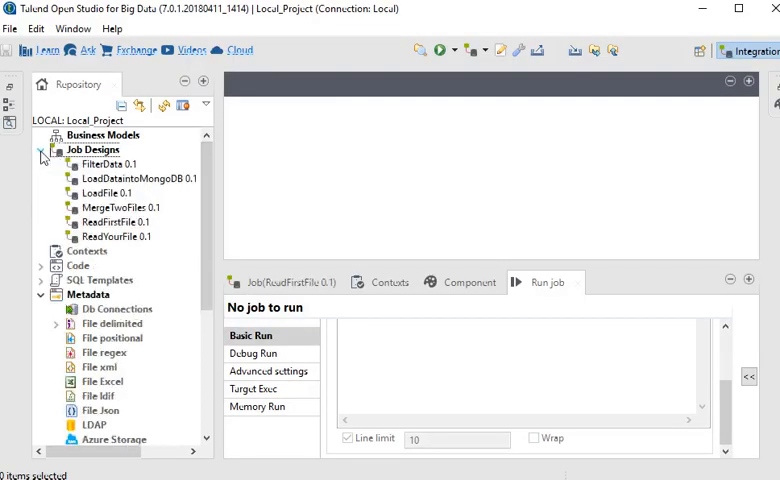
# Step: Create a new job named ReadDataFromMongoDB from the Job Designs context menu
pyautogui.rightClick(92, 148)
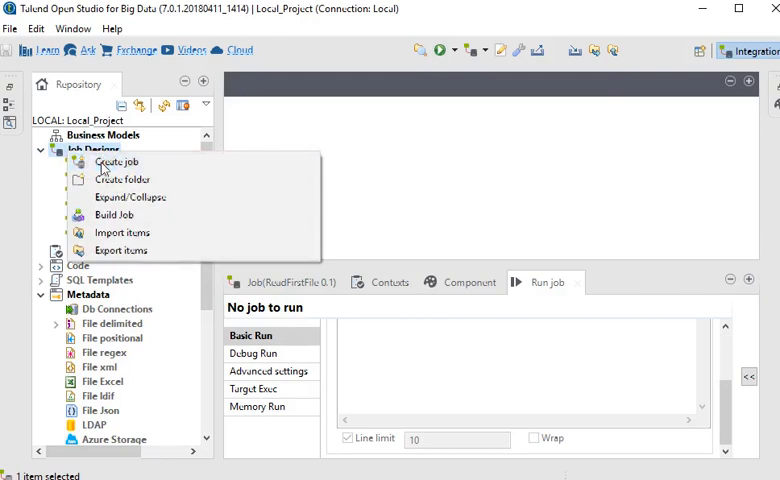
pyautogui.click(116, 162)
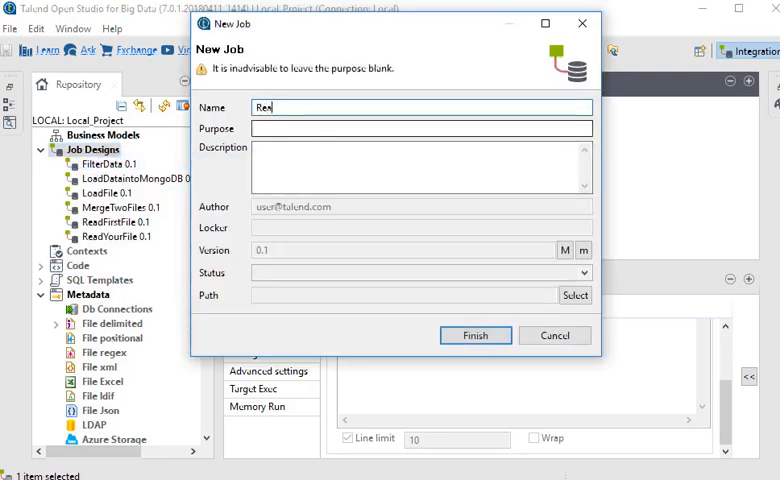
pyautogui.write('ReadDataFromMongoDB')
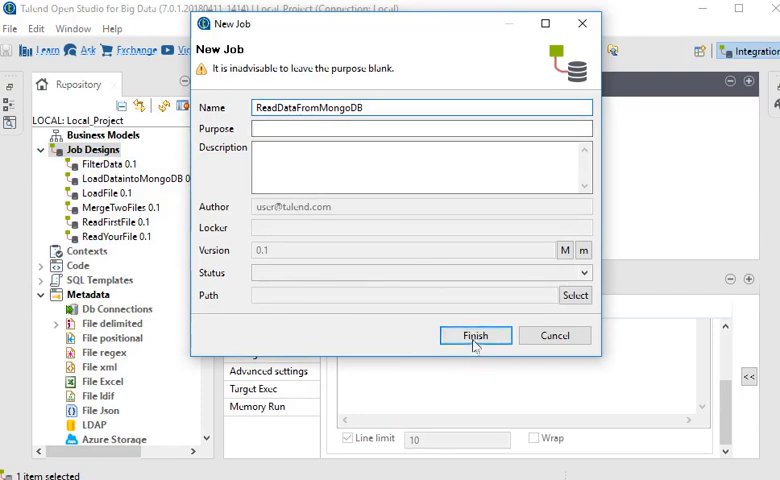
pyautogui.click(474, 336)
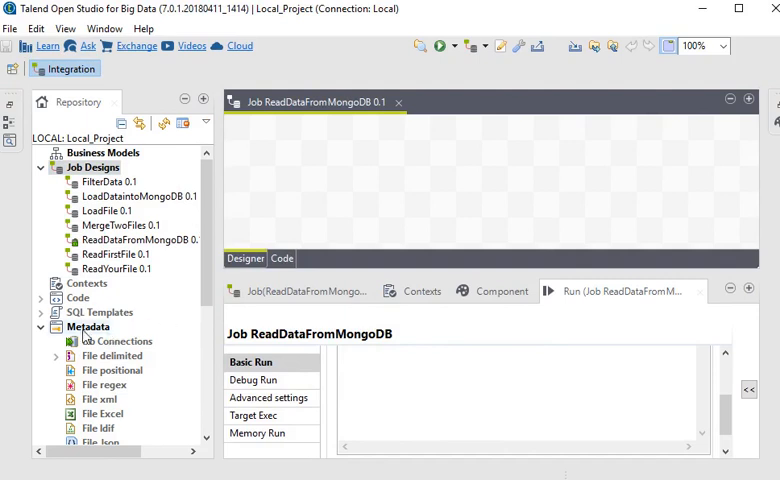
# Step: Start a new connection under Metadata > NoSQL Connections
pyautogui.scroll(-3)
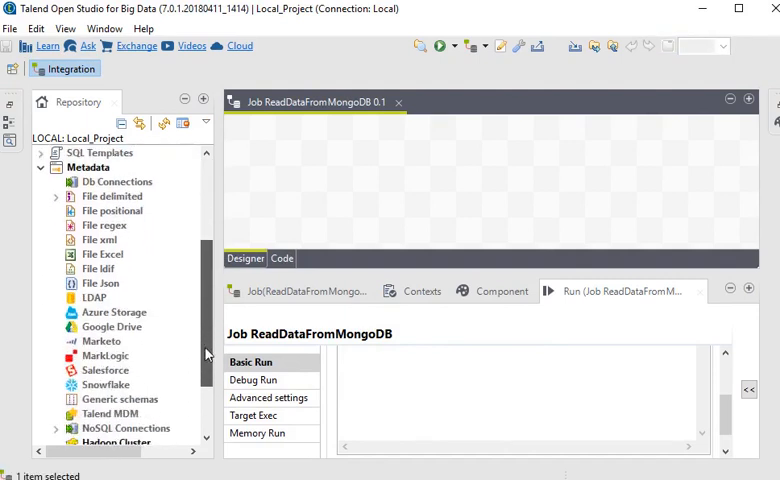
pyautogui.scroll(-3)
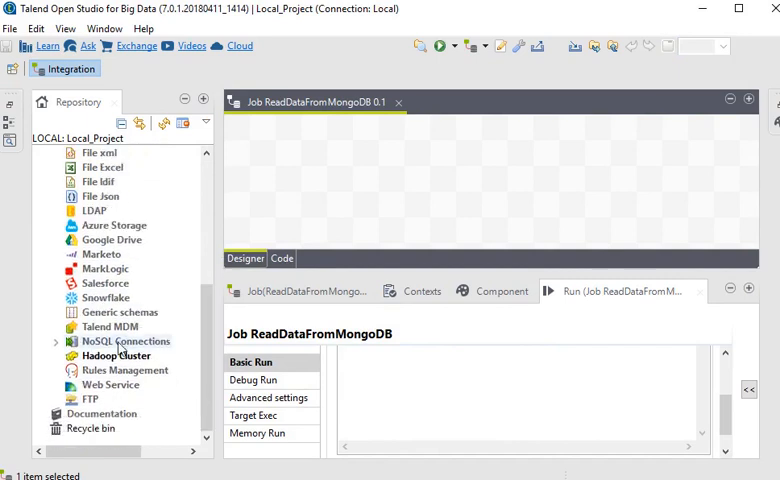
pyautogui.rightClick(120, 340)
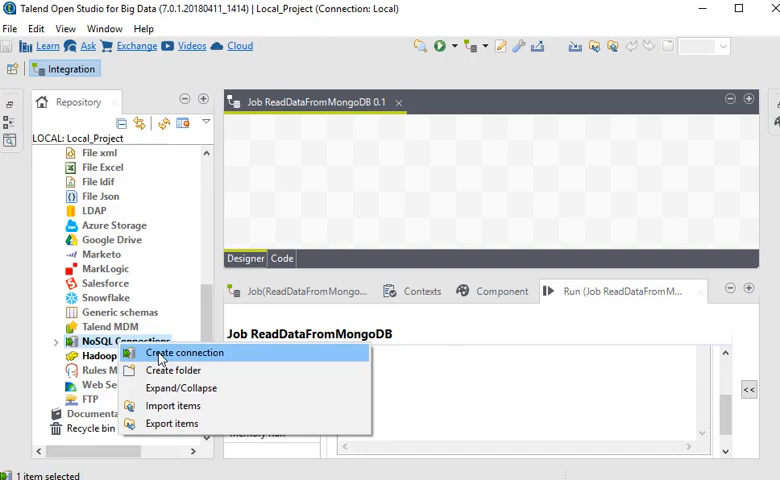
pyautogui.click(184, 352)
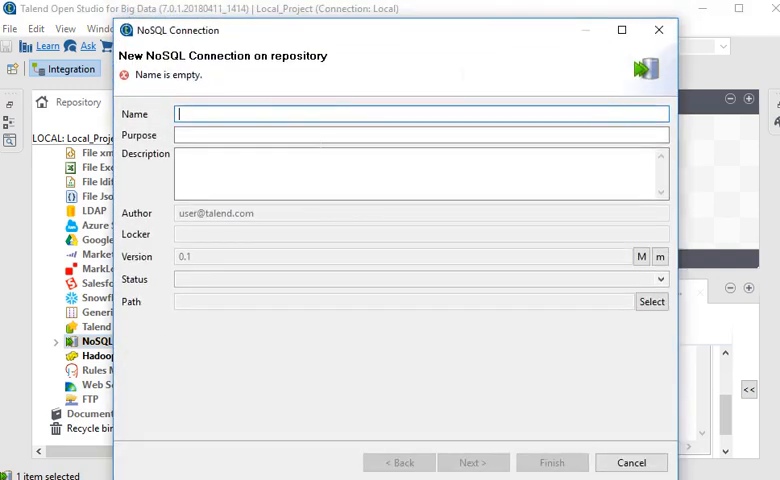
# Step: Name it MongoDB_Connection with the same purpose text and go to its settings
pyautogui.write('Mo')
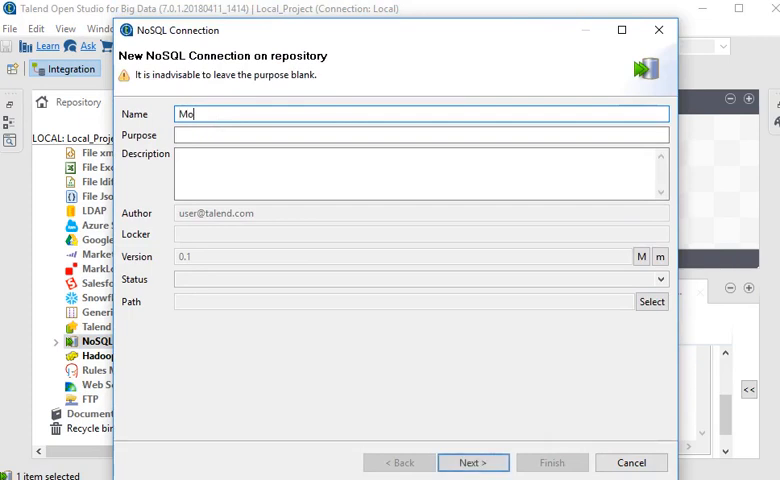
pyautogui.write('ngo')
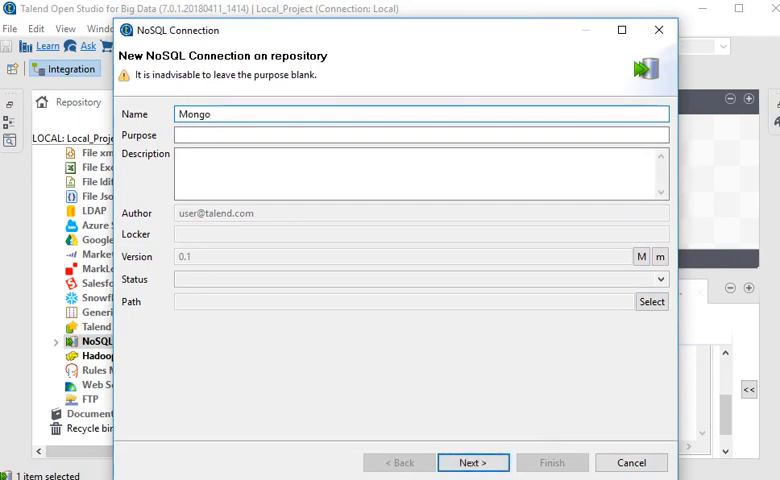
pyautogui.write('DB')
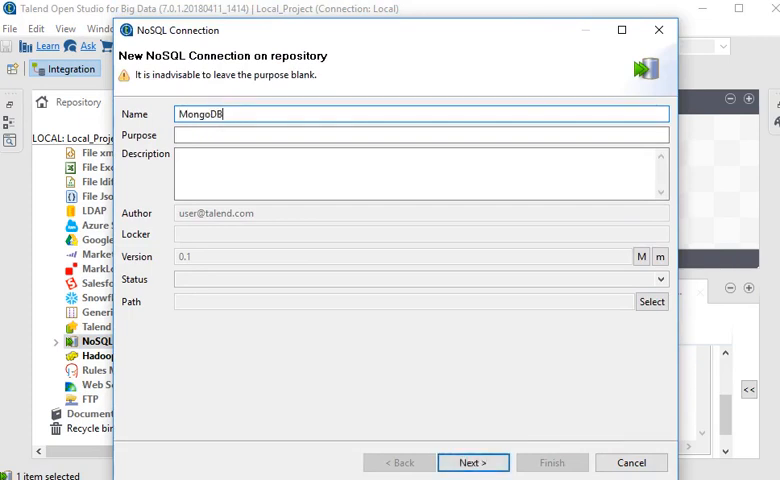
pyautogui.write('_Con')
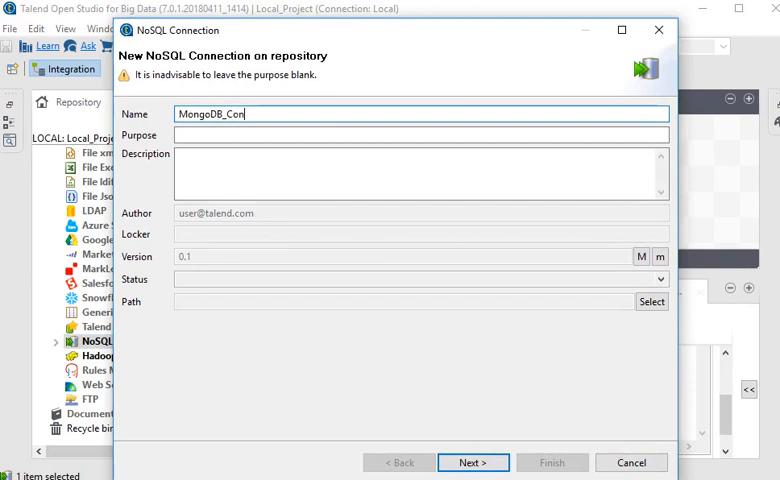
pyautogui.write('nection')
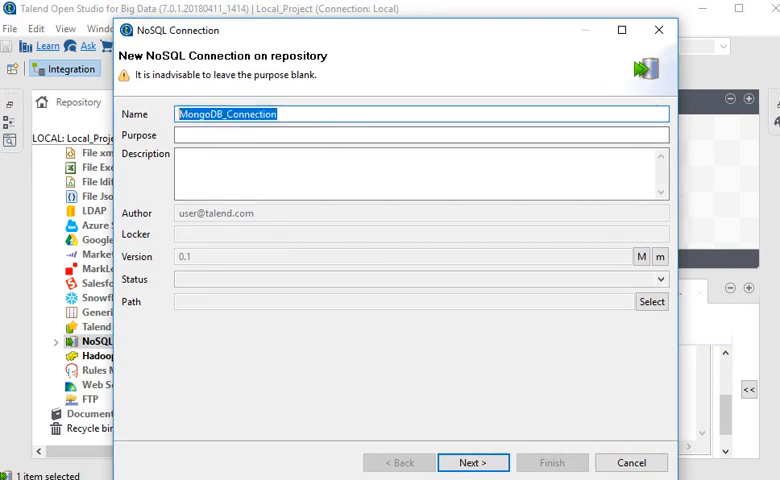
pyautogui.click(420, 134)
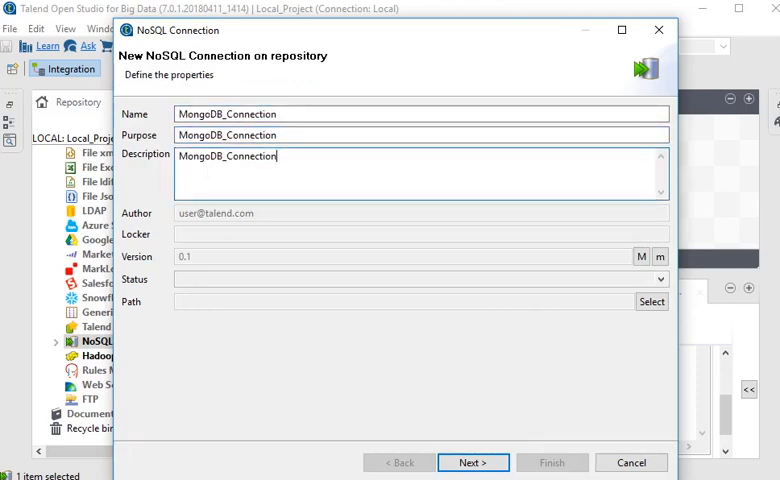
pyautogui.click(472, 462)
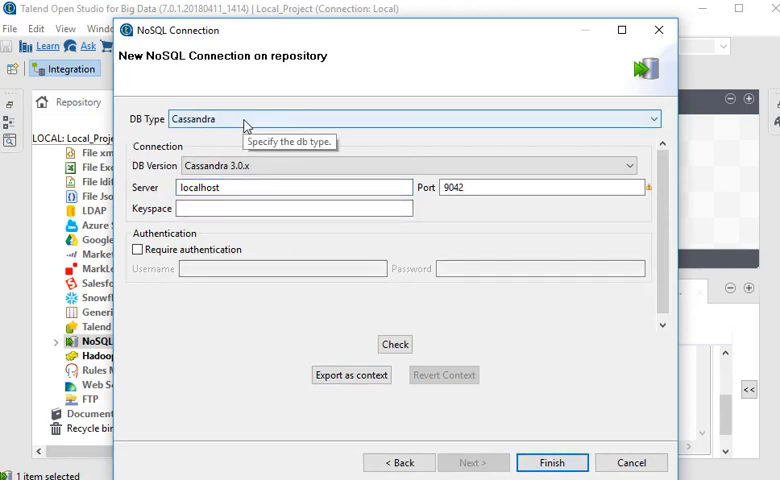
# Step: Set database type MongoDB, server localhost, port 27017 and database db_kol
pyautogui.click(410, 118)
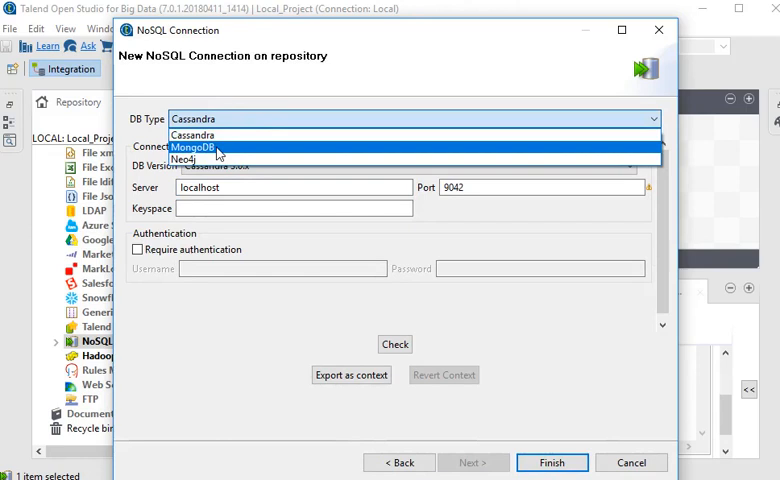
pyautogui.click(190, 146)
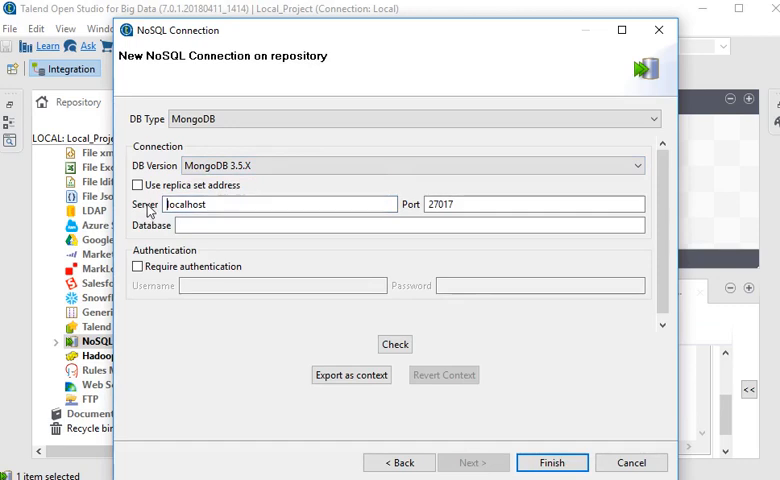
pyautogui.click(280, 204)
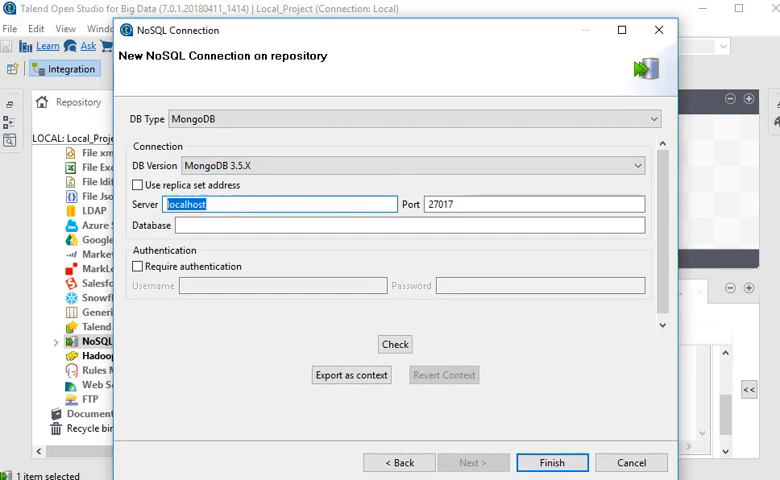
pyautogui.click(408, 224)
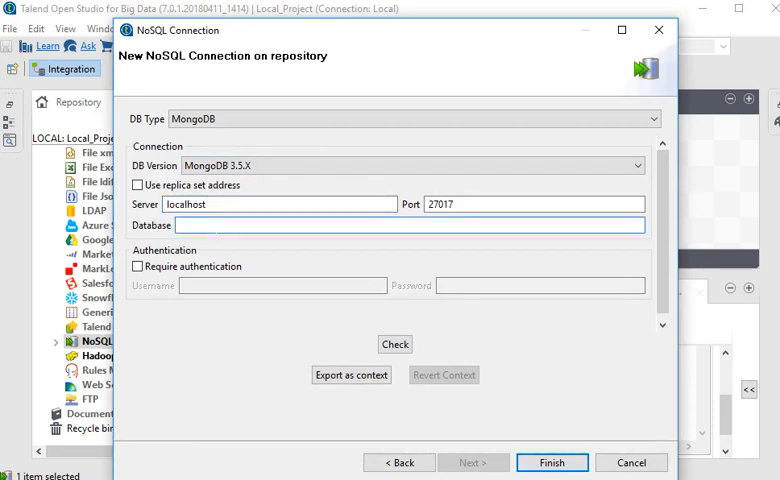
pyautogui.write('db_kol')
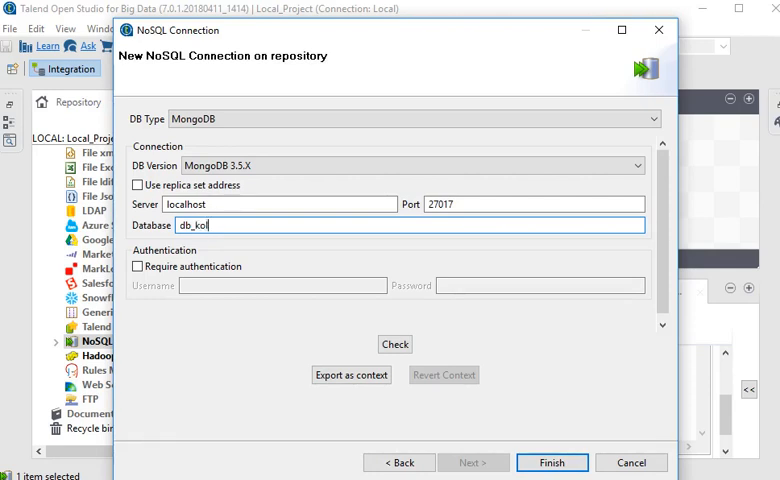
# Step: Check the connection succeeds and finish to save it in the repository
pyautogui.click(396, 344)
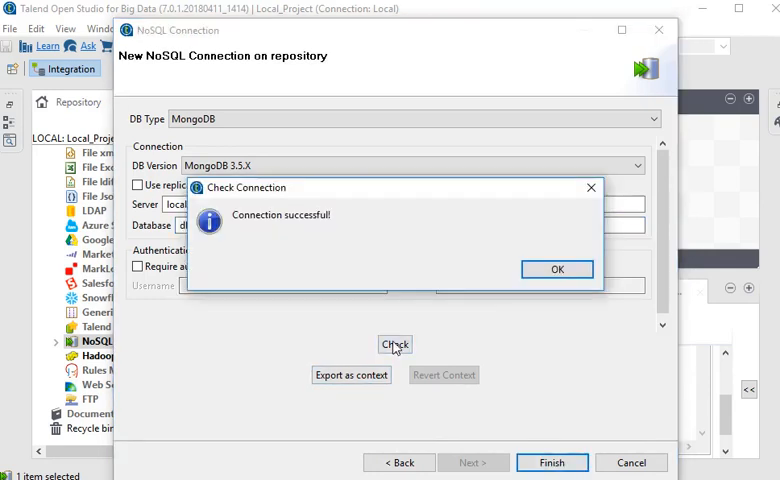
pyautogui.click(556, 268)
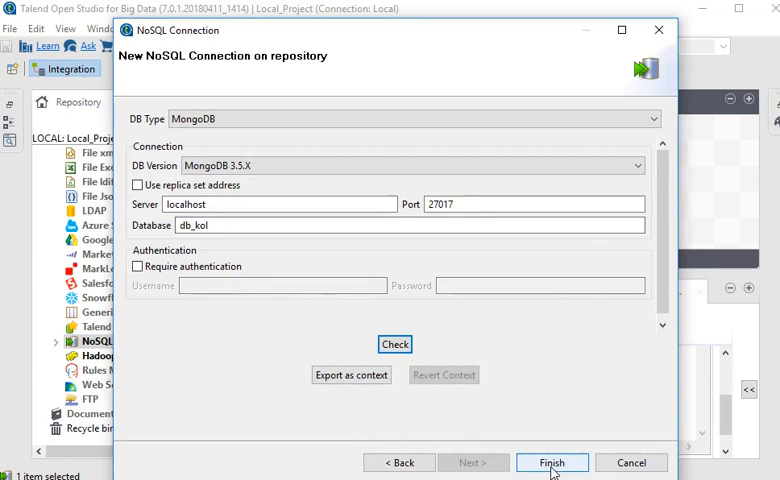
pyautogui.click(552, 462)
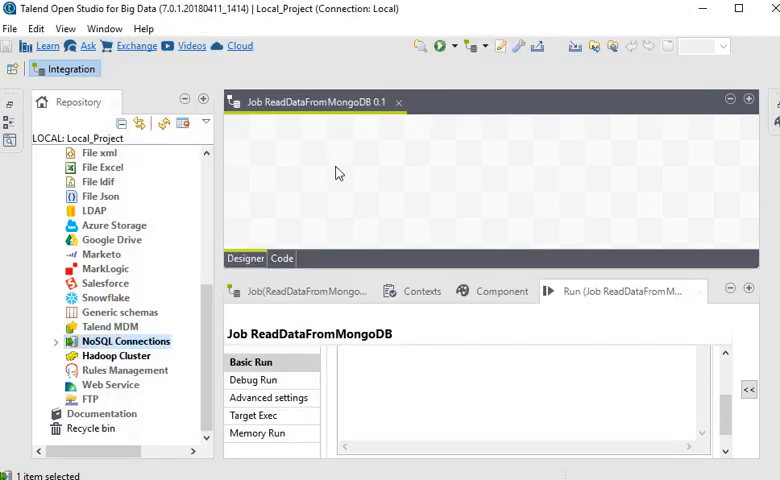
# Step: Drop the saved NoSQL connection on the canvas as a tMongoDBInput component
pyautogui.click(56, 340)
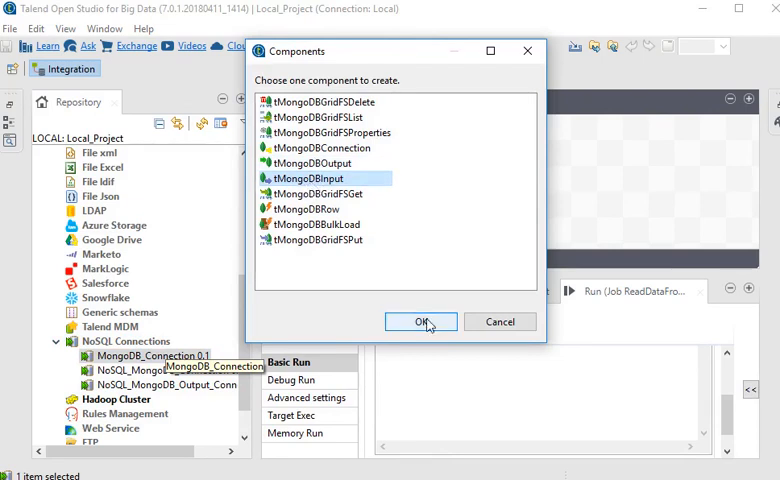
pyautogui.click(420, 320)
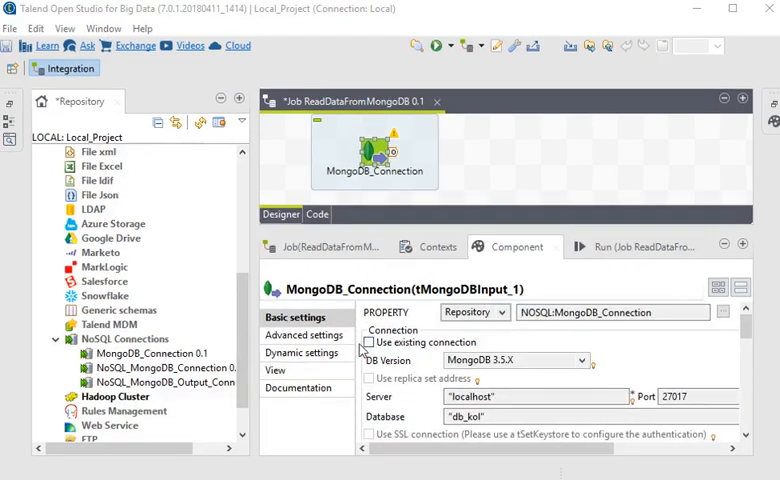
pyautogui.moveTo(368, 342)
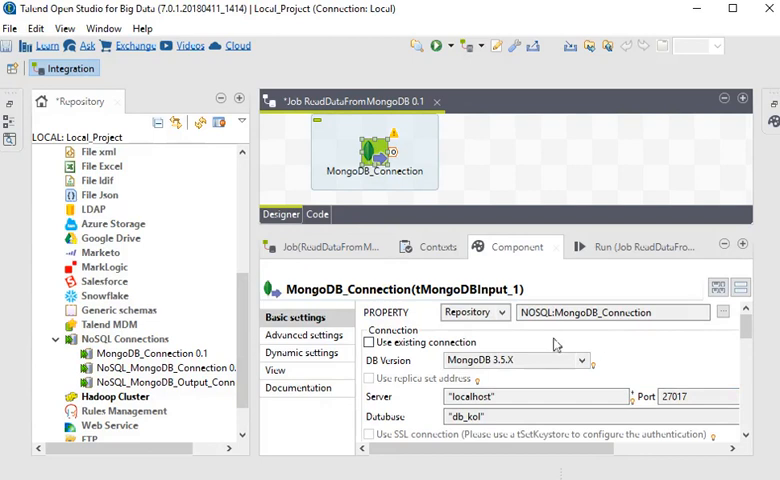
pyautogui.moveTo(630, 328)
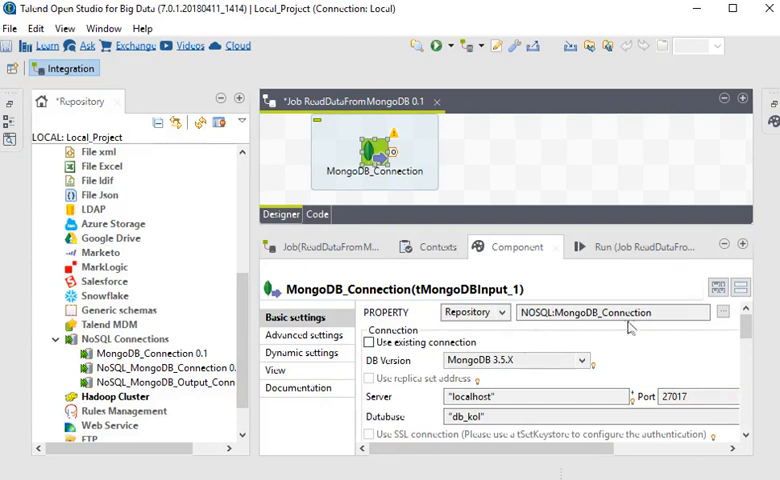
pyautogui.moveTo(458, 384)
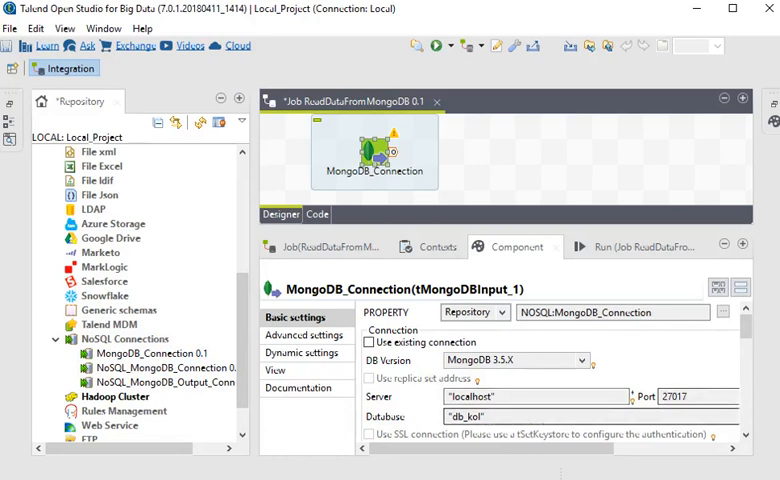
pyautogui.scroll(-3)
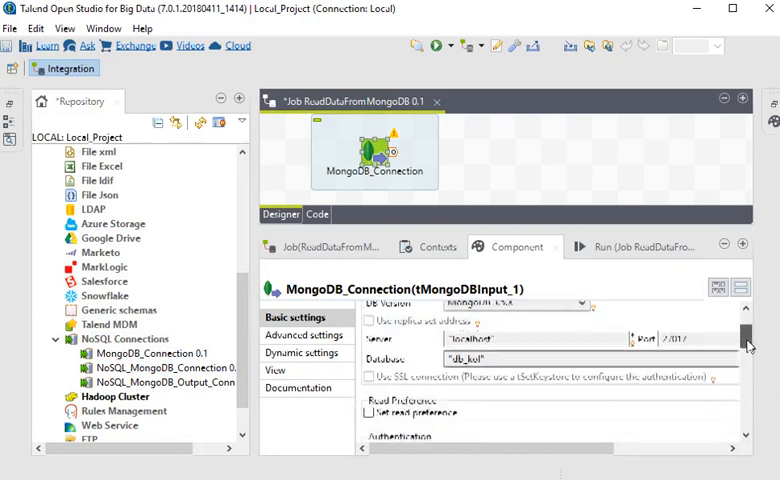
pyautogui.scroll(-3)
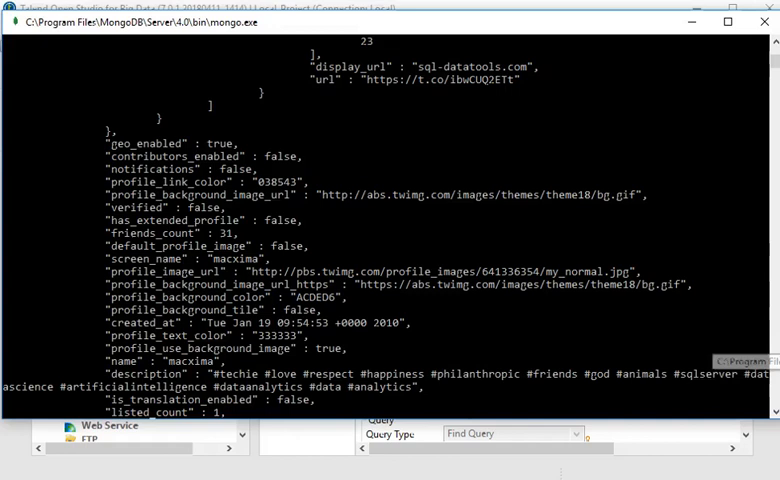
# Step: Scroll a findOne() twittersMay document to find user fields id, statuses_count, followers_count, name
pyautogui.scroll(-3)
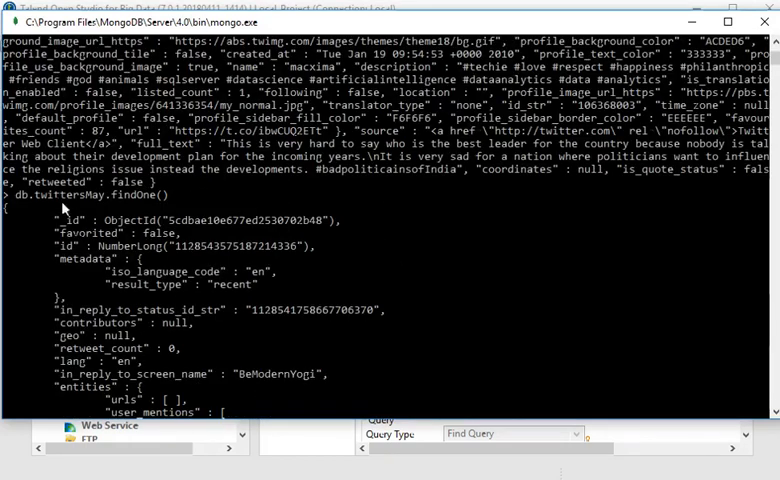
pyautogui.doubleClick(70, 196)
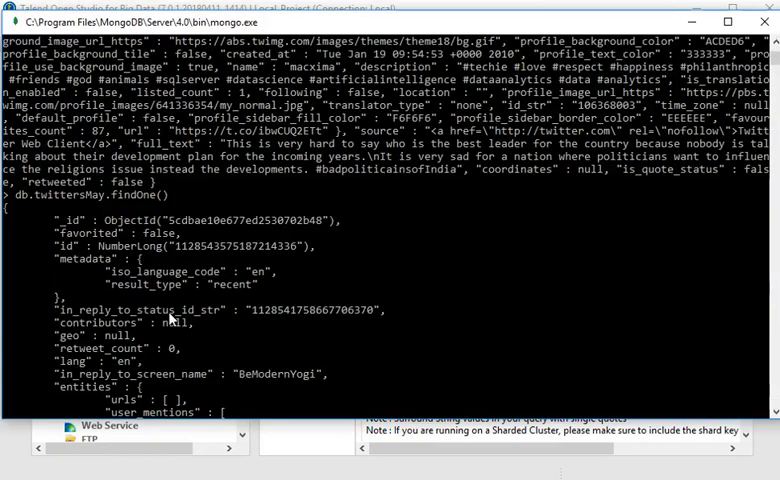
pyautogui.scroll(-3)
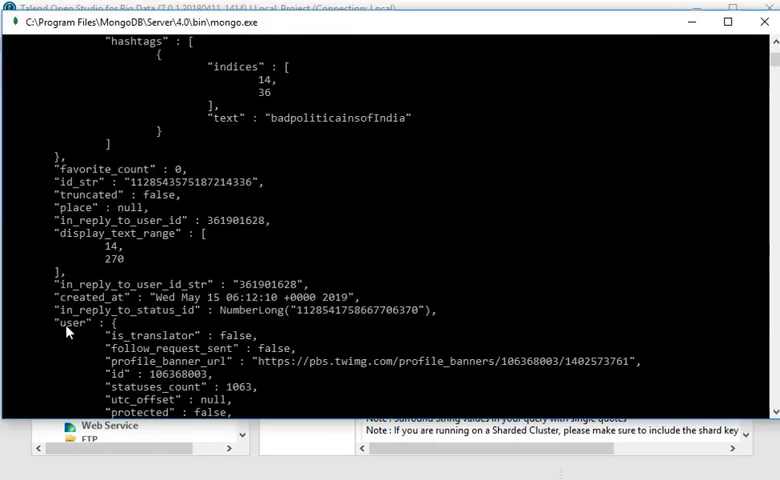
pyautogui.scroll(-3)
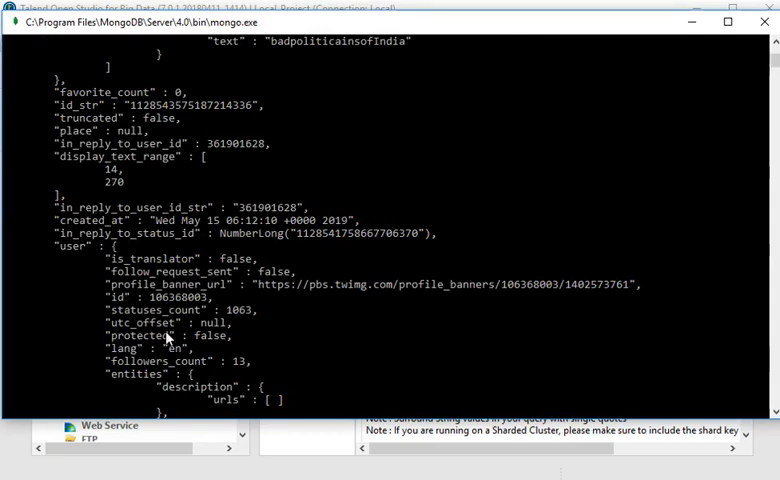
pyautogui.moveTo(184, 356)
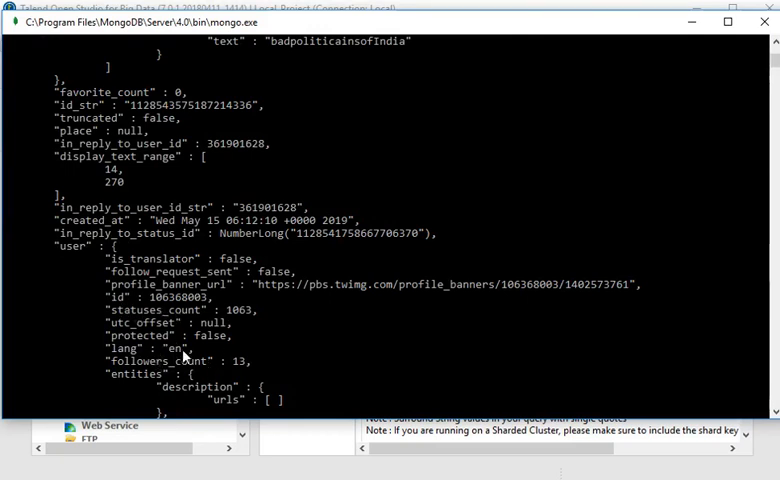
pyautogui.scroll(-3)
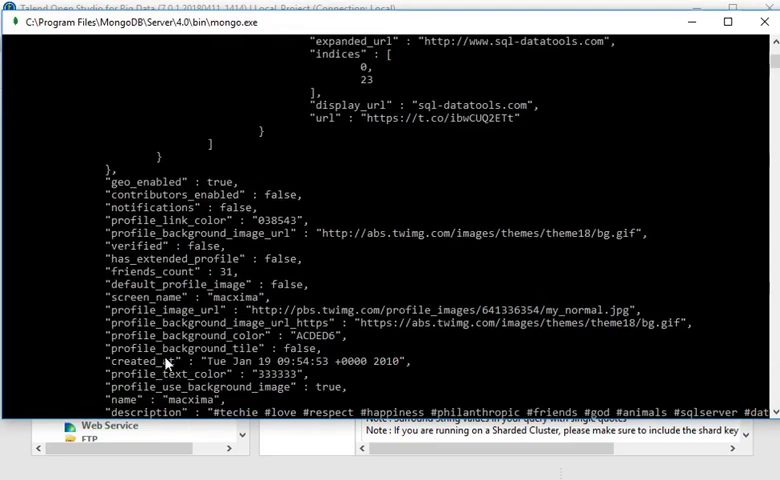
pyautogui.scroll(-3)
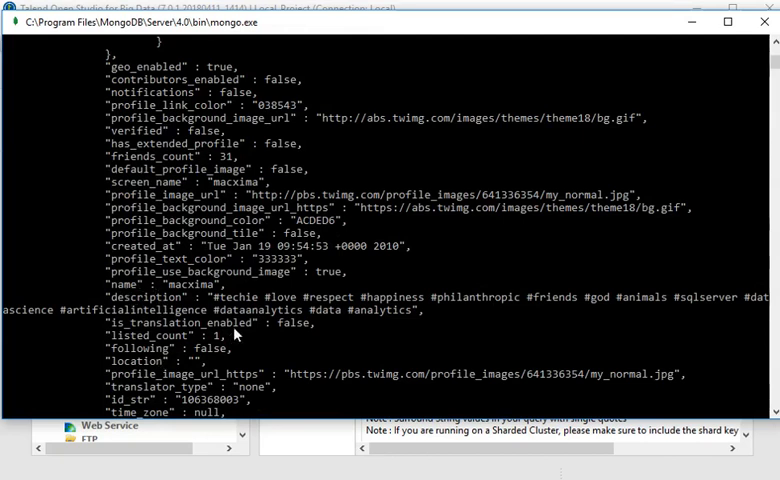
pyautogui.scroll(-3)
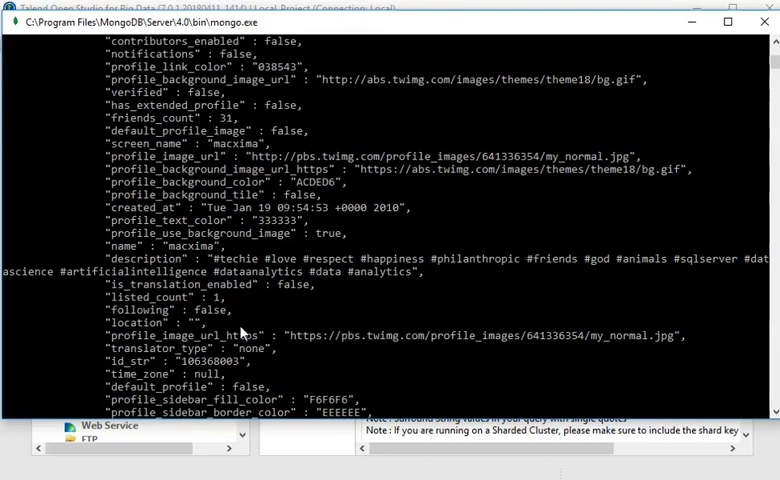
pyautogui.scroll(-3)
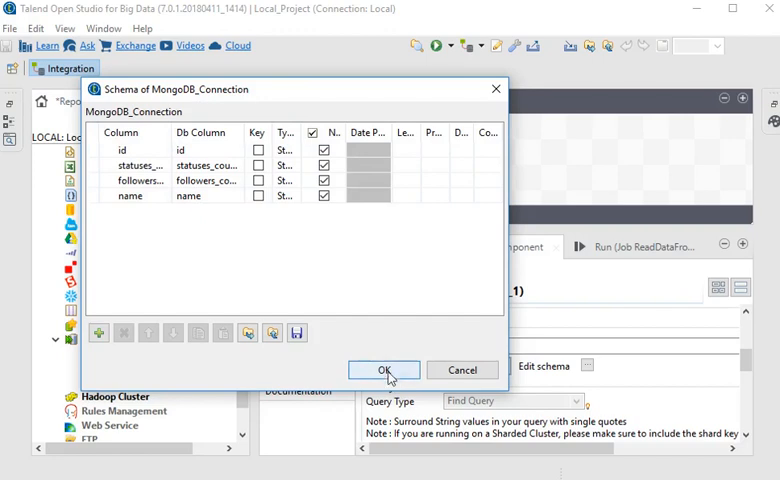
# Step: Confirm the four-column schema and set 'user' as parent node path for the columns
pyautogui.click(384, 368)
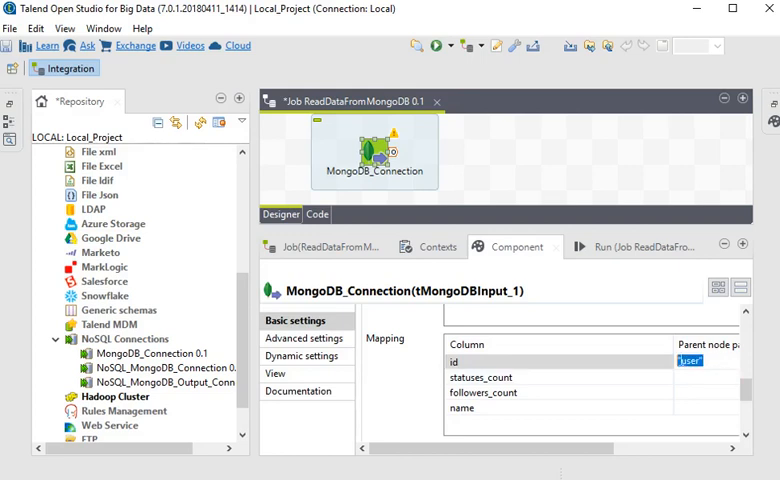
pyautogui.click(480, 376)
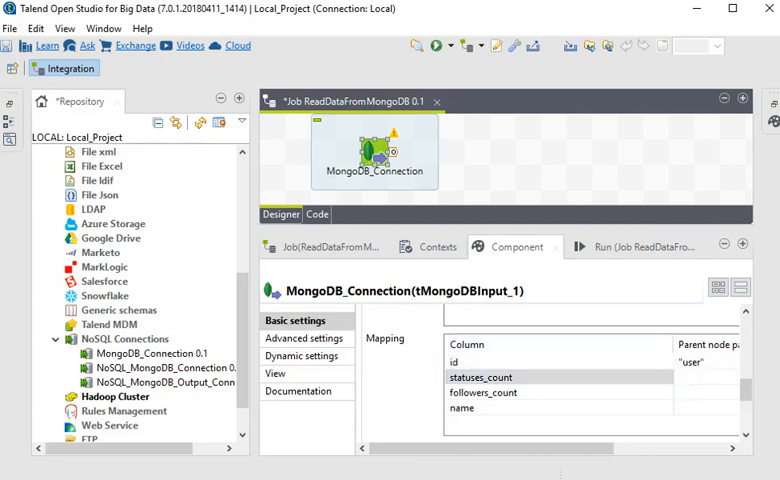
pyautogui.click(484, 392)
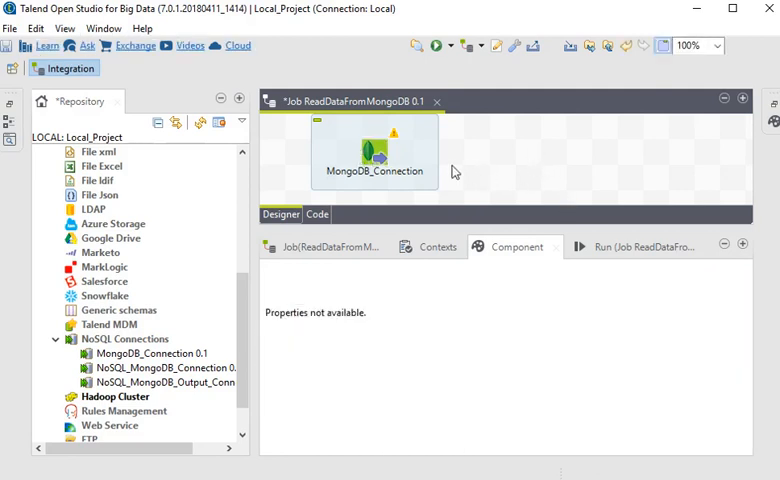
pyautogui.moveTo(492, 166)
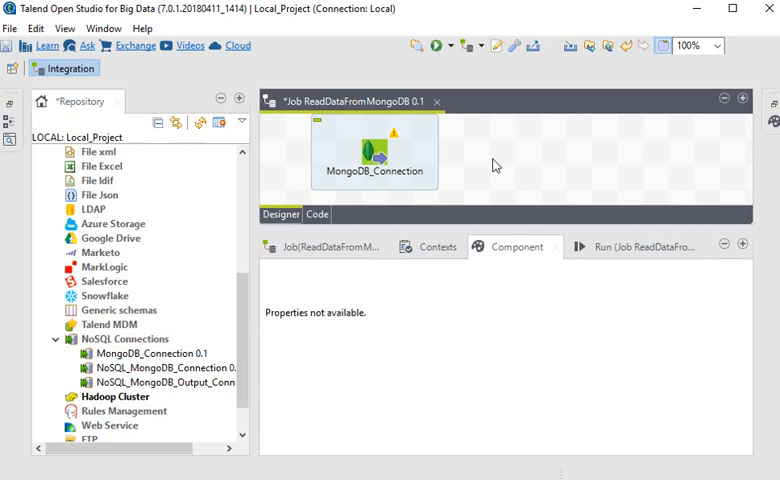
# Step: Add a tLogRow fed by the MongoDB input and sync its columns from the input schema
pyautogui.write('tlo')
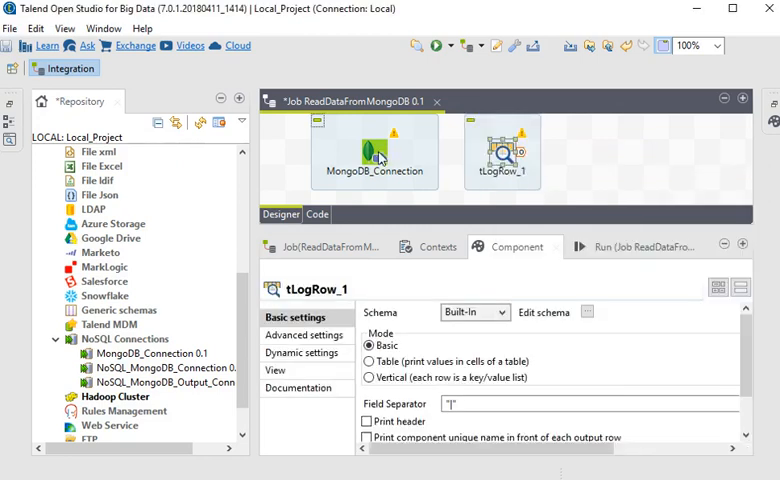
pyautogui.click(376, 150)
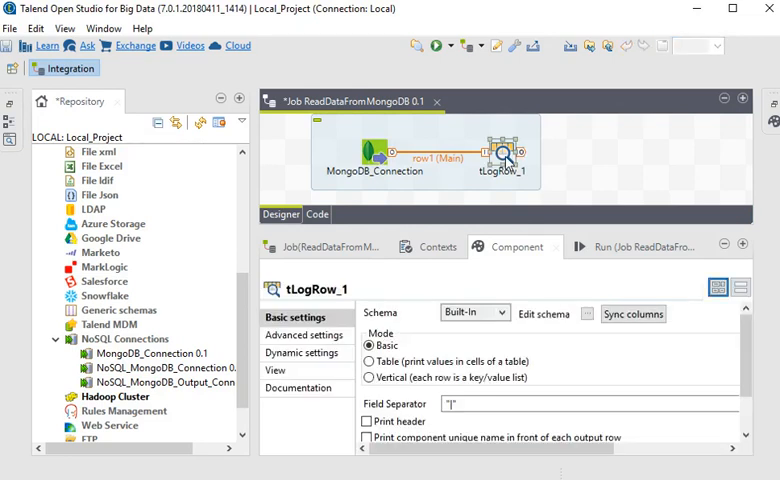
pyautogui.click(584, 314)
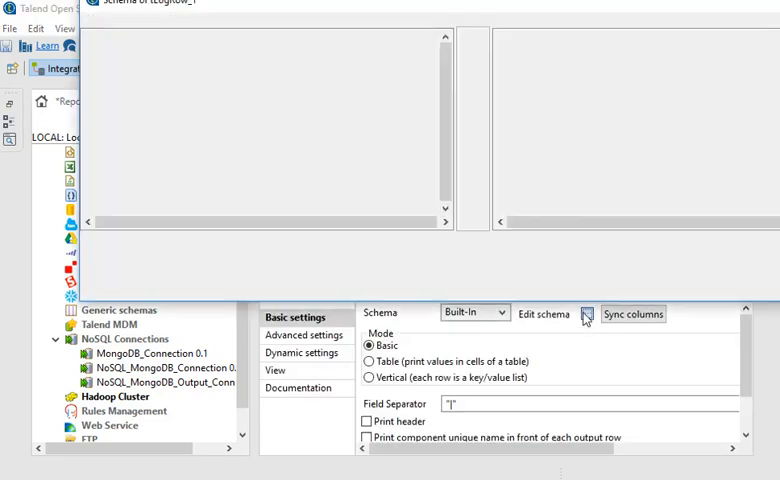
pyautogui.click(584, 314)
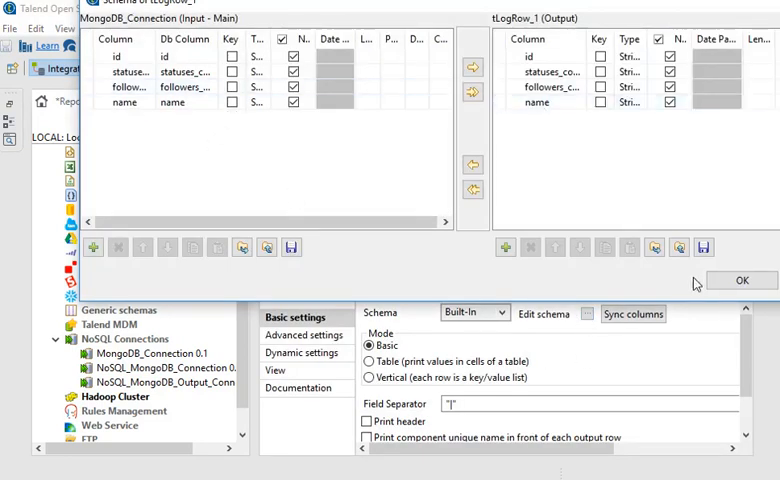
pyautogui.click(740, 280)
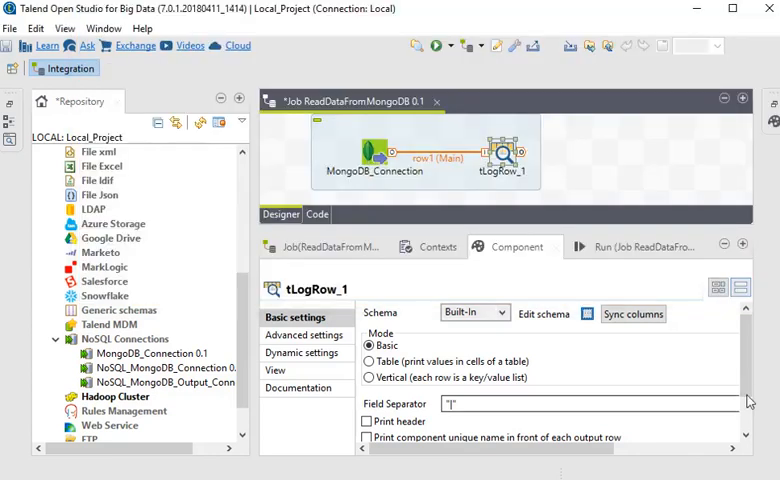
pyautogui.scroll(-3)
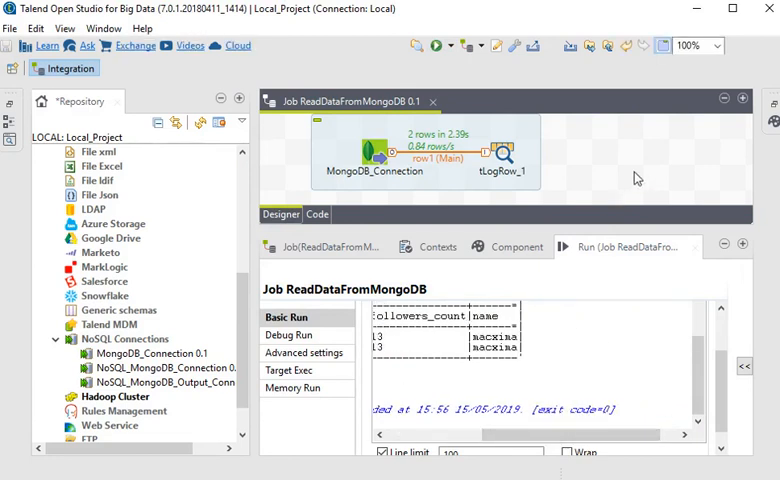
pyautogui.moveTo(616, 176)
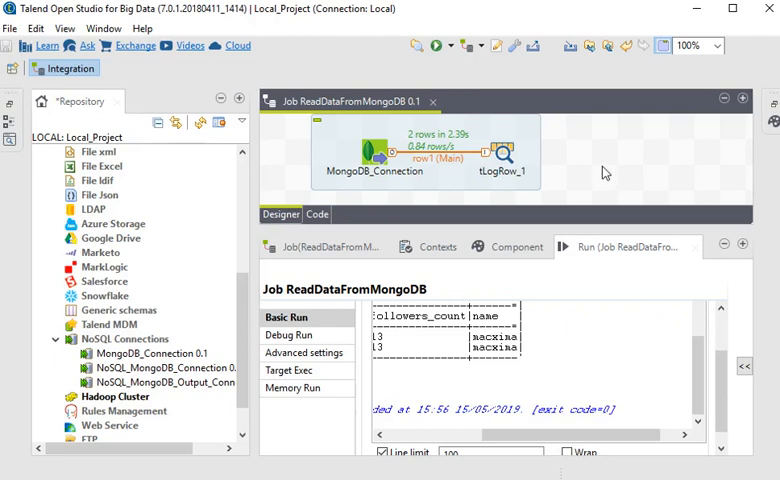
# Step: Add a tFileOutputDelimited component to the job canvas after running it
pyautogui.write('tf')
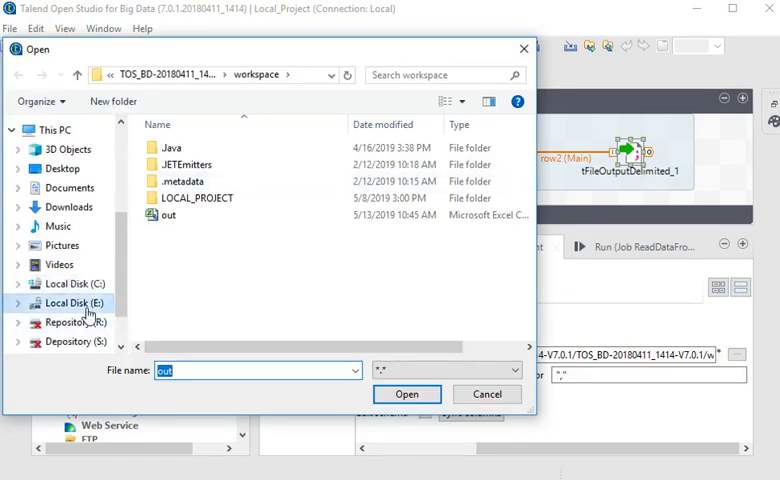
# Step: Browse to the SSC Procurement folder on Local Disk (E:) for the output location
pyautogui.click(72, 302)
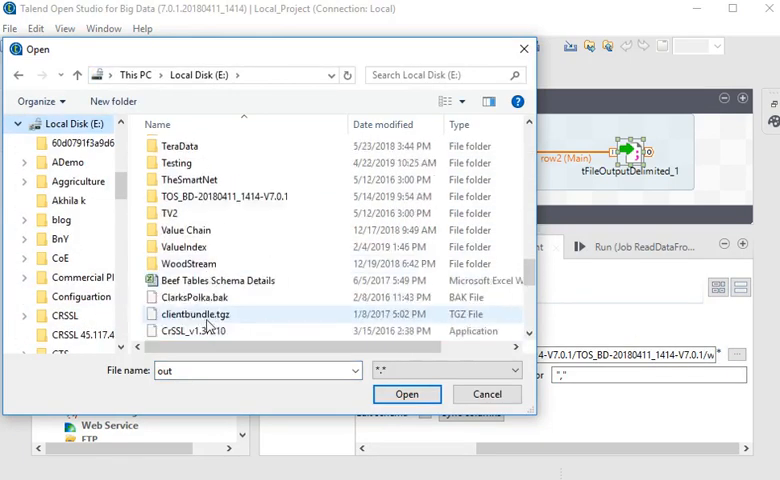
pyautogui.scroll(-3)
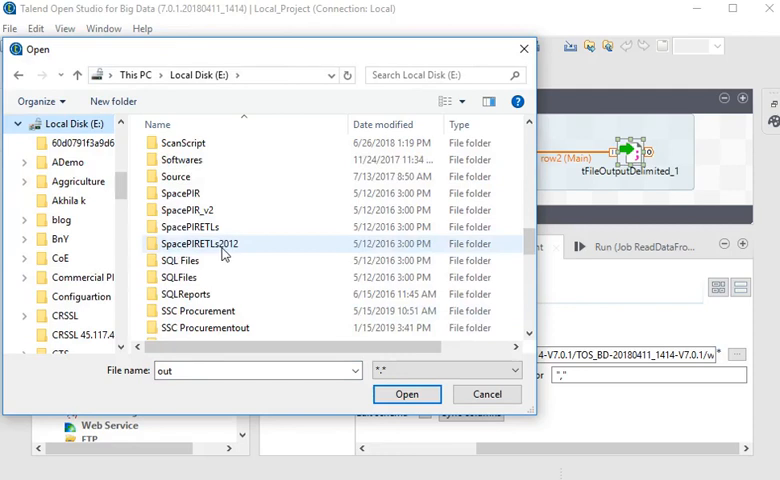
pyautogui.scroll(-3)
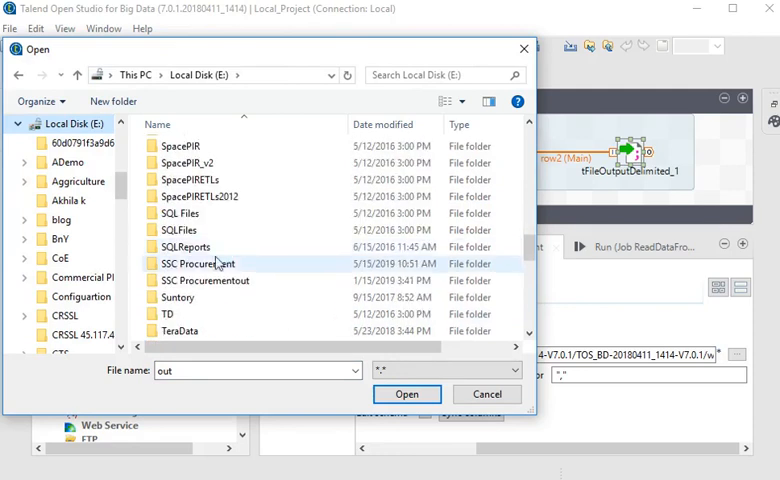
pyautogui.doubleClick(196, 264)
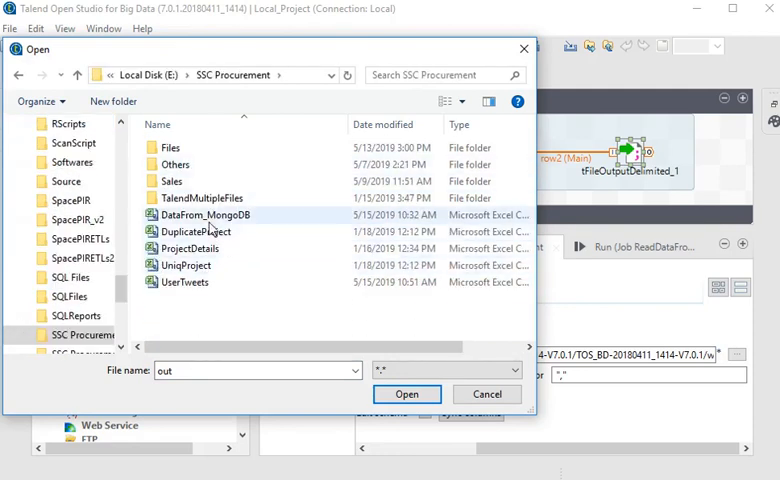
pyautogui.click(200, 214)
pyautogui.write('DataLoad_MongoDB')
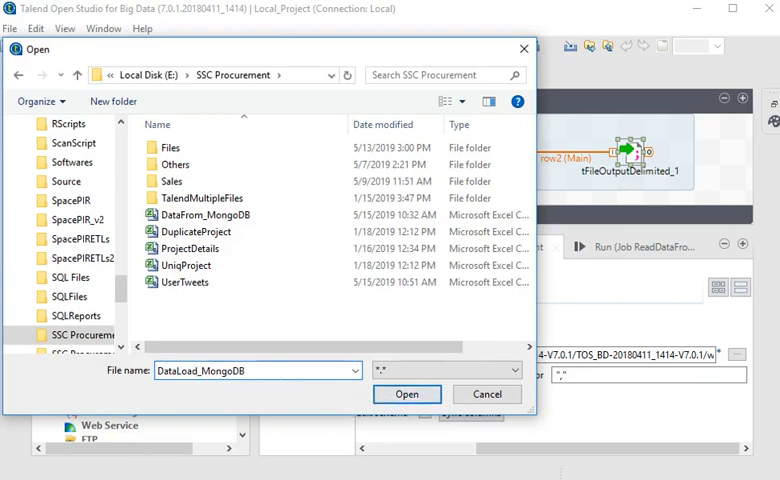
# Step: Set the output file name to DataLoad_MongoDB.csv
pyautogui.click(406, 392)
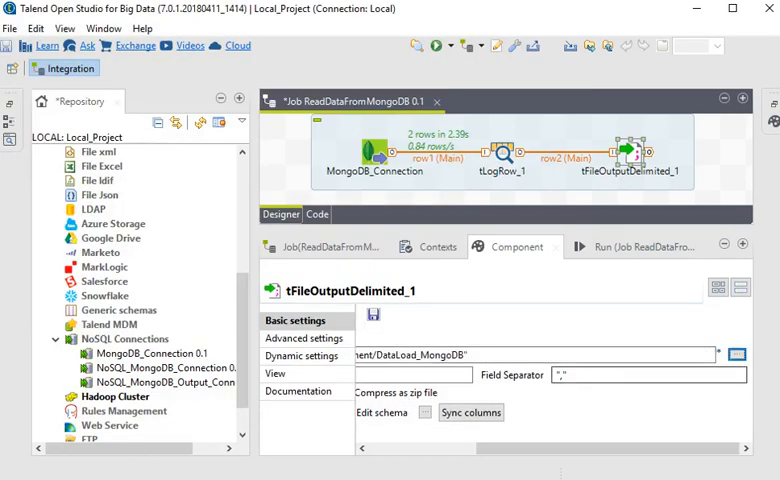
pyautogui.click(550, 354)
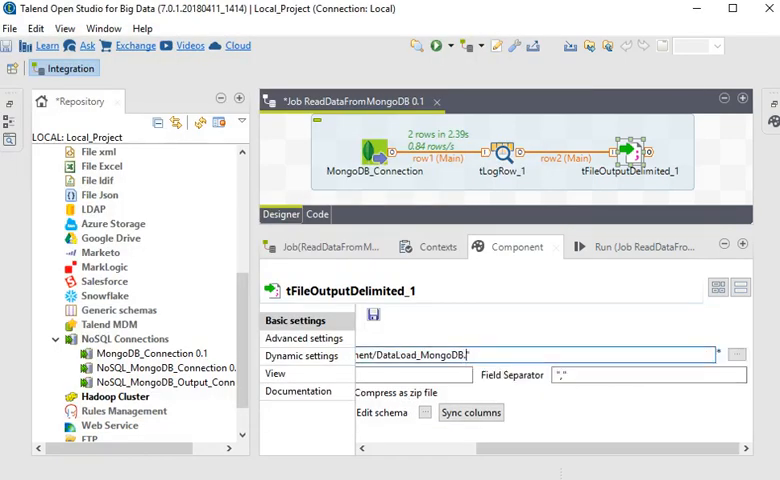
pyautogui.write('csv')
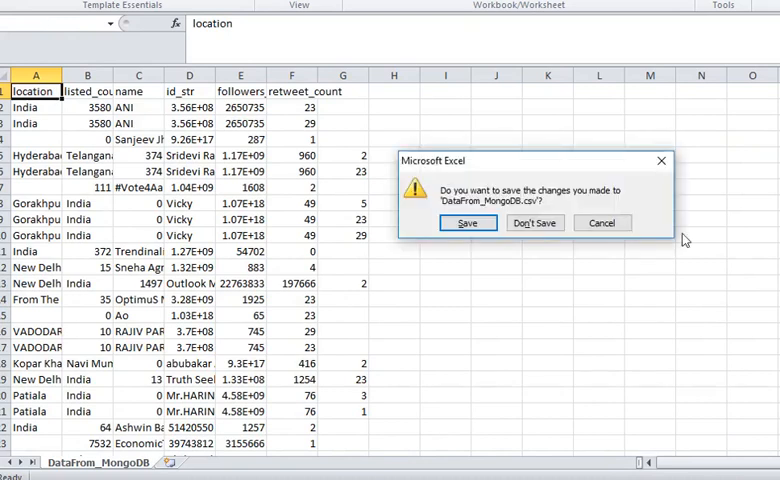
# Step: Discard the old CSV and view DataLoad_MongoDB in Excel with its two user rows
pyautogui.click(534, 224)
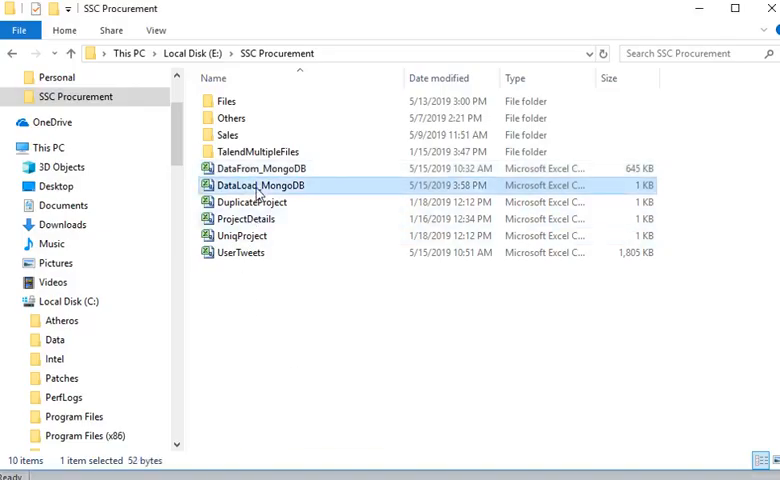
pyautogui.doubleClick(260, 184)
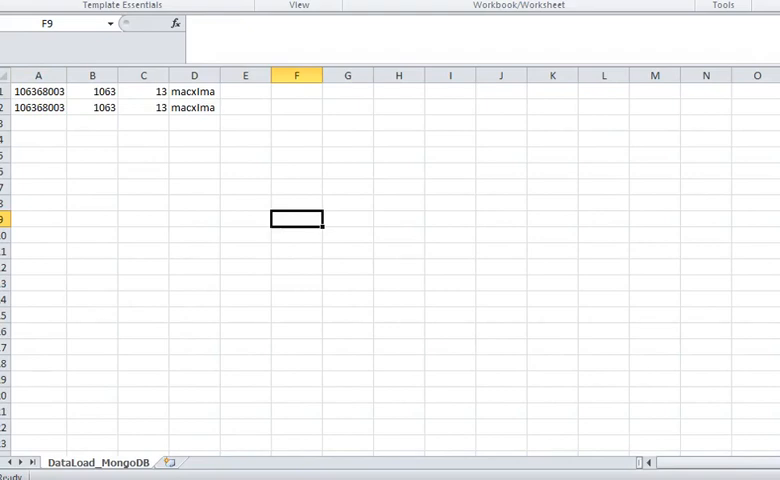
pyautogui.click(66, 460)
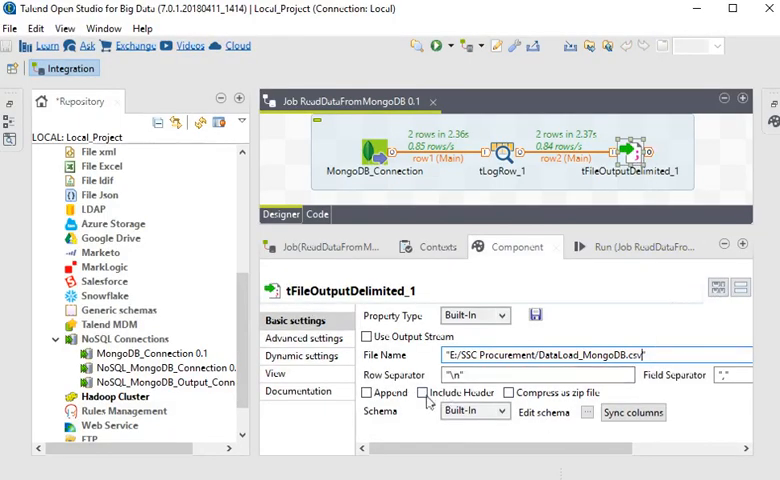
# Step: Enable Include Header on tFileOutputDelimited_1 and save the job with Ctrl+S
pyautogui.click(424, 392)
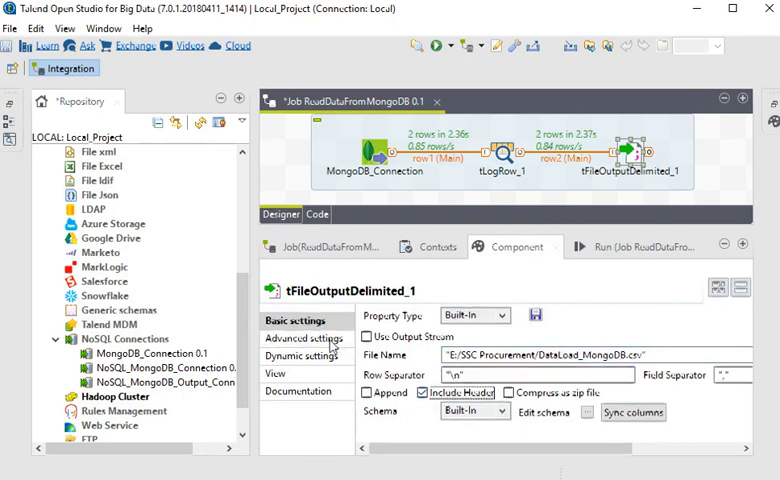
pyautogui.click(304, 338)
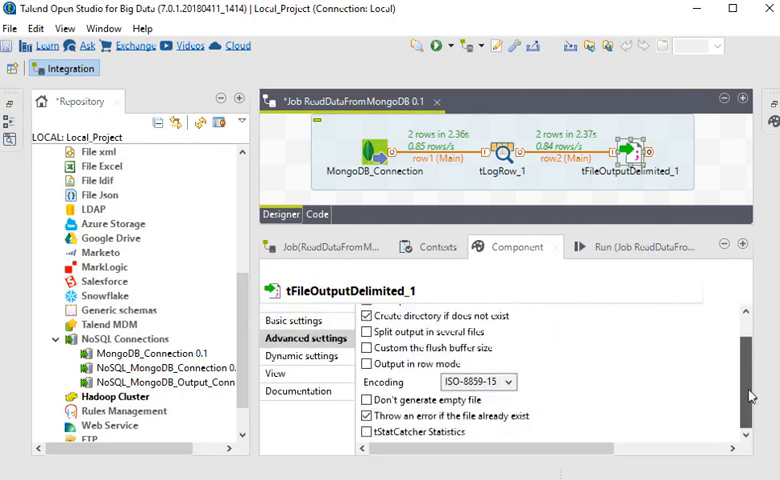
pyautogui.click(366, 412)
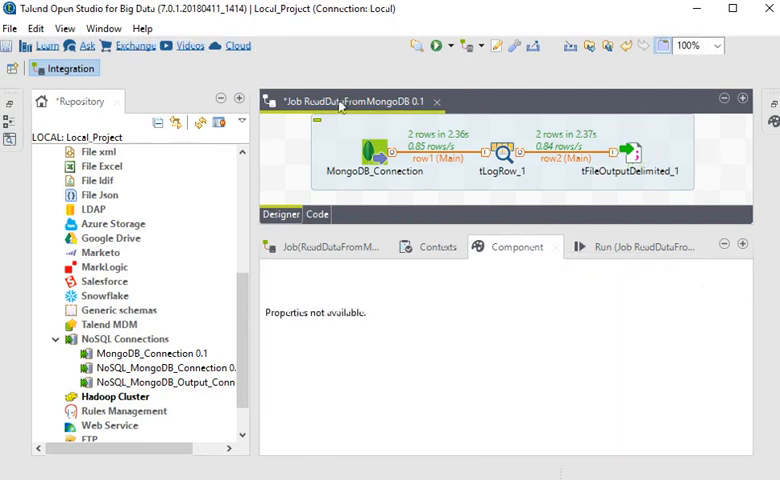
pyautogui.click(436, 44)
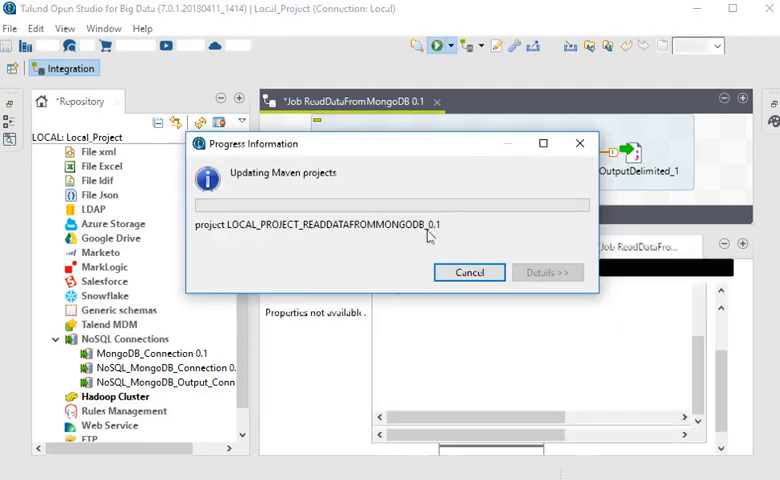